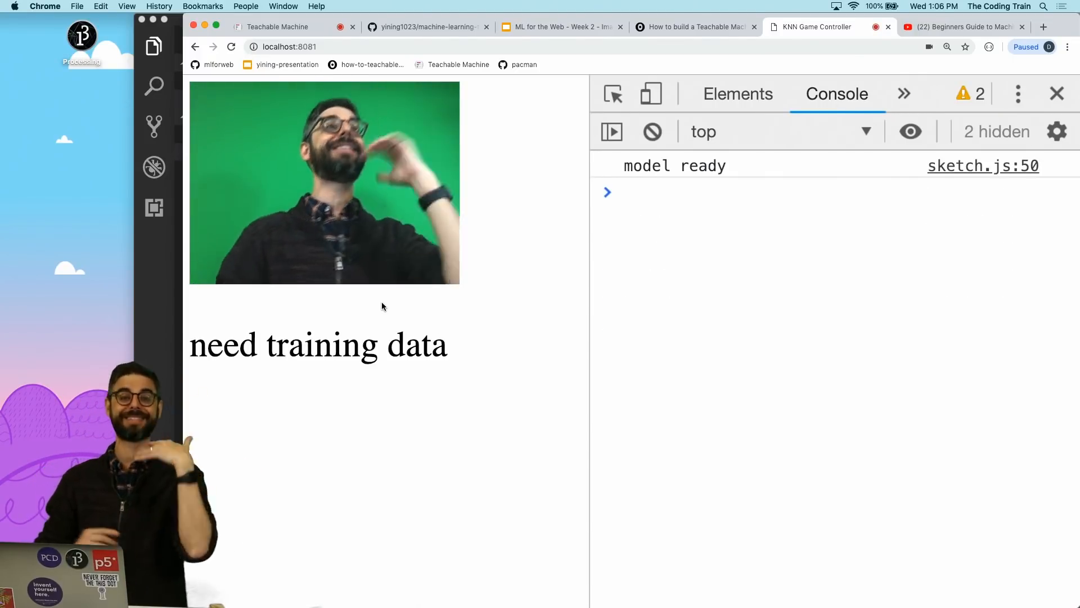
Add an else-if branch for the 's' key in keyPressed and begin the knn.save call.
{"action": "key", "text": "cmd+tab"}
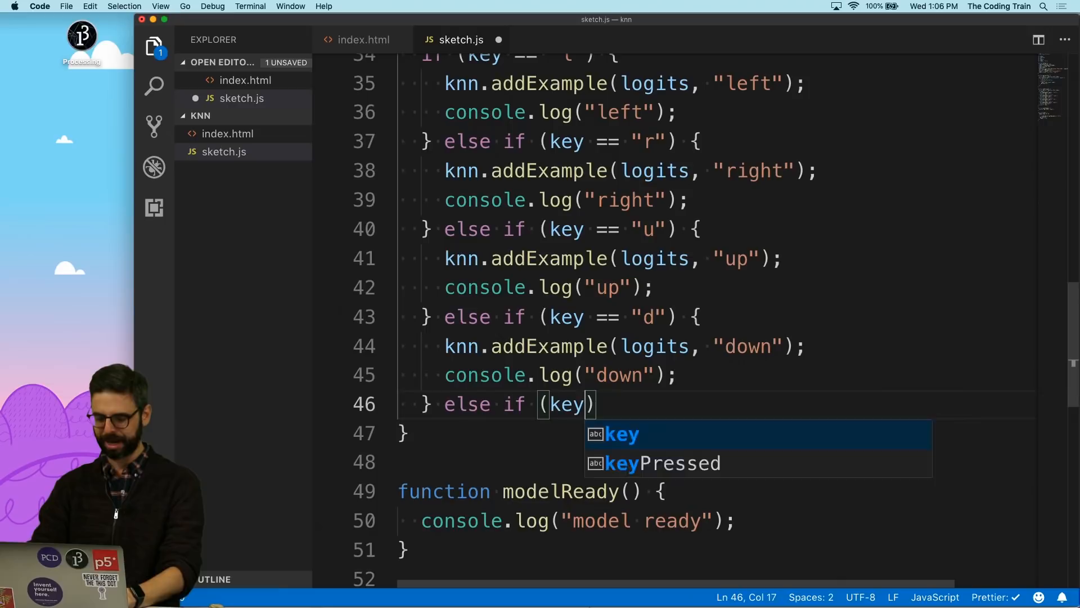
{"action": "type", "text": "== 's') {"}
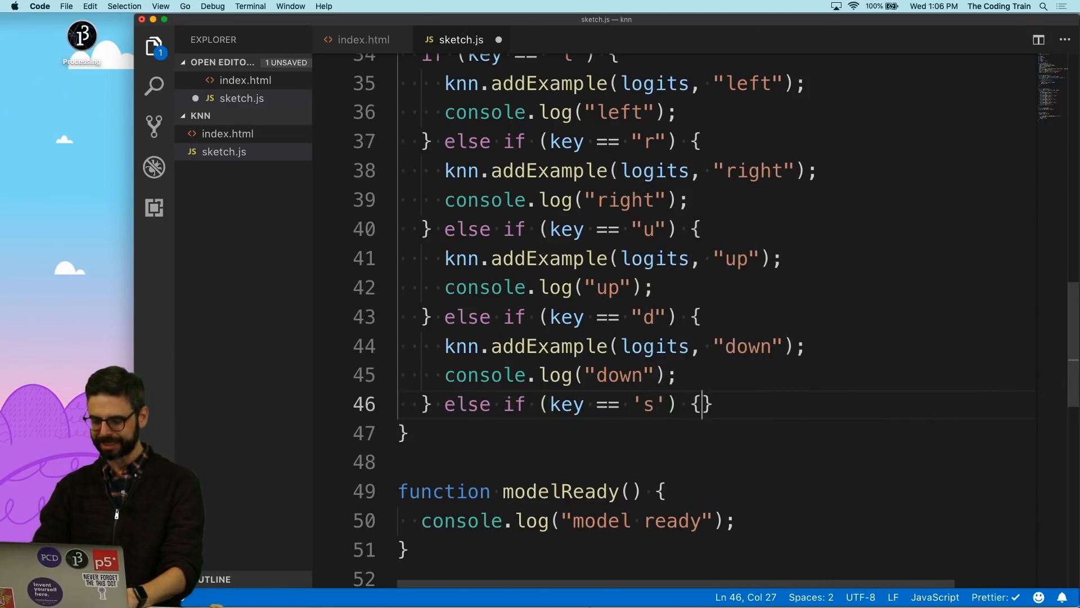
{"action": "type", "text": "knn.sa"}
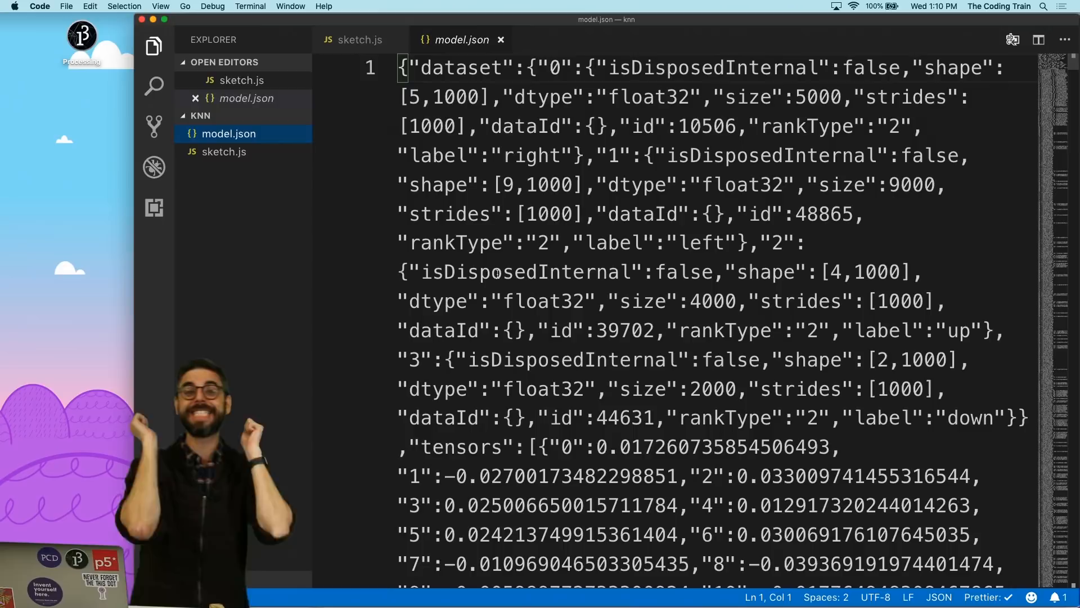
Scroll through model.json's right/left/up/down tensor data, then leave for Finder.
{"action": "scroll", "scroll_direction": "down", "scroll_amount": 3}
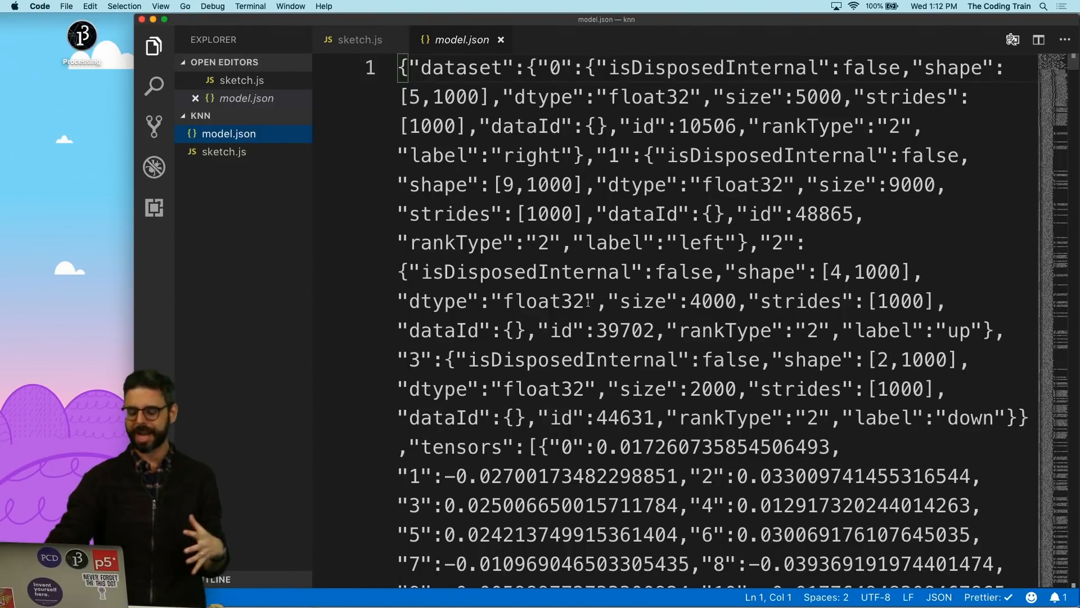
{"action": "scroll", "scroll_direction": "down", "scroll_amount": 3}
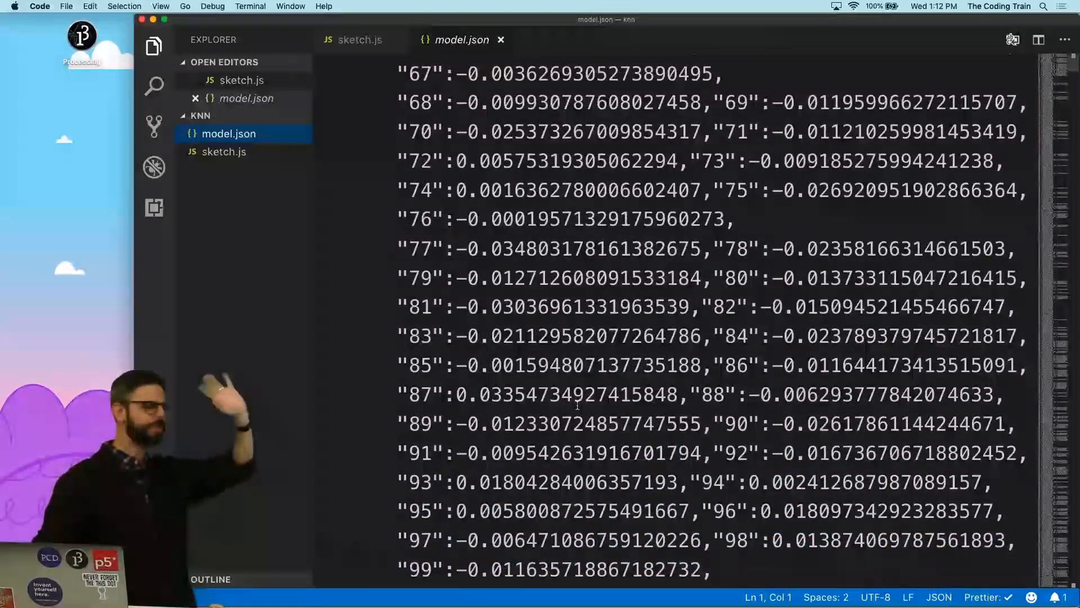
{"action": "scroll", "scroll_direction": "down", "scroll_amount": 3}
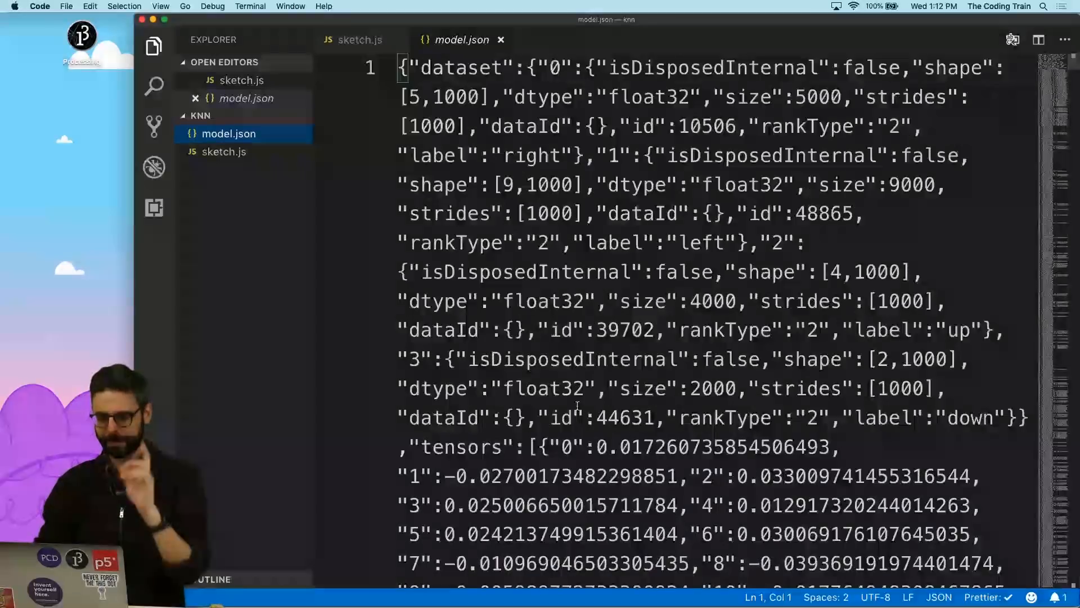
{"action": "key", "text": "Cmd+Tab"}
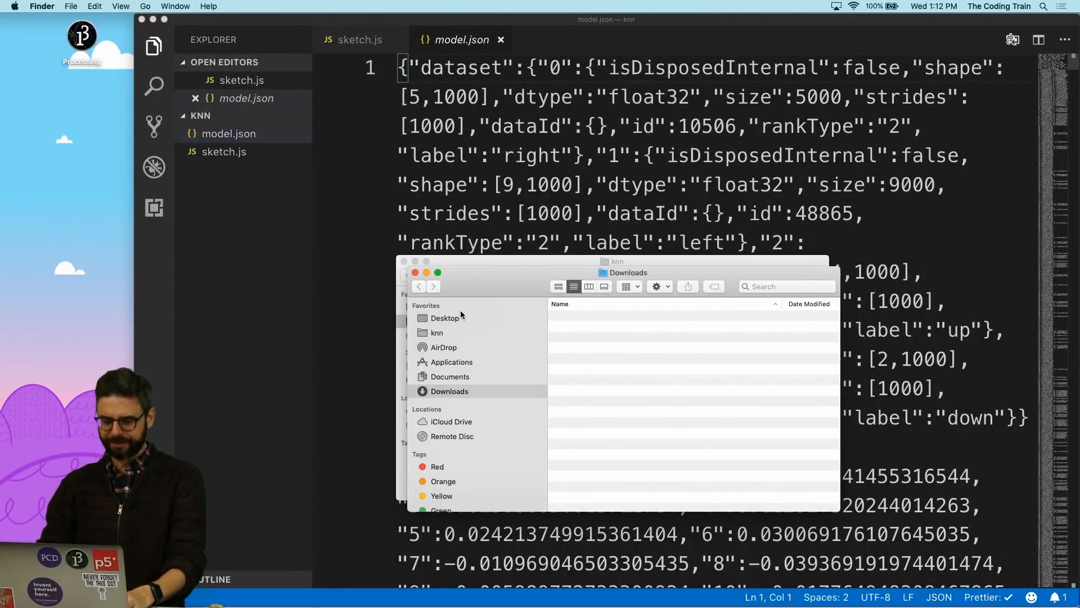
Select a location in the Finder sidebar of the Downloads window.
{"action": "left_click", "coordinate": [437, 333]}
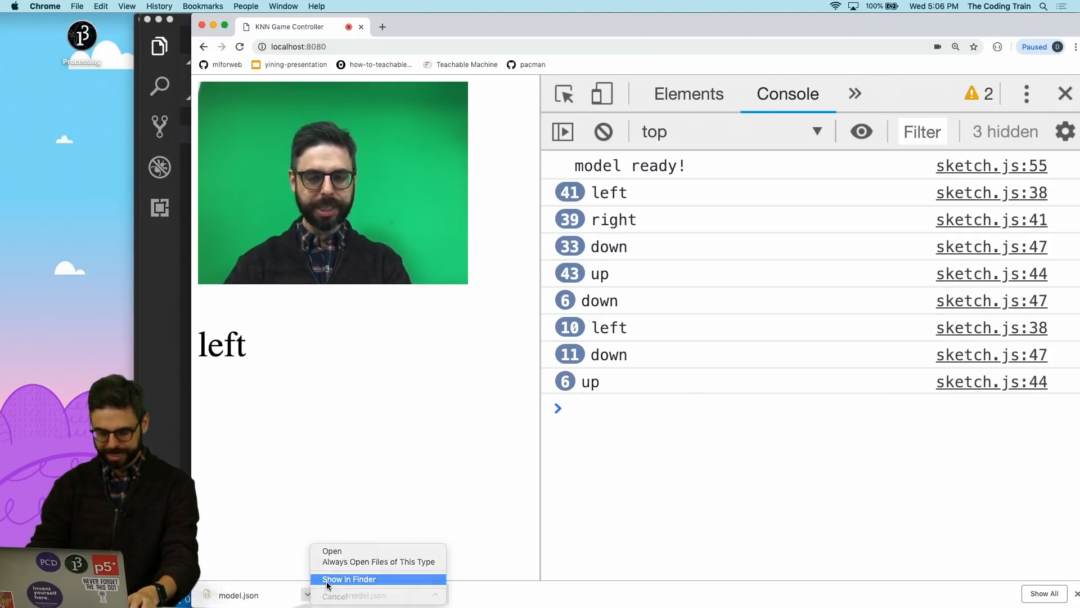
Reveal the downloaded model.json in Finder from Chrome's downloads bar.
{"action": "left_click", "coordinate": [349, 579]}
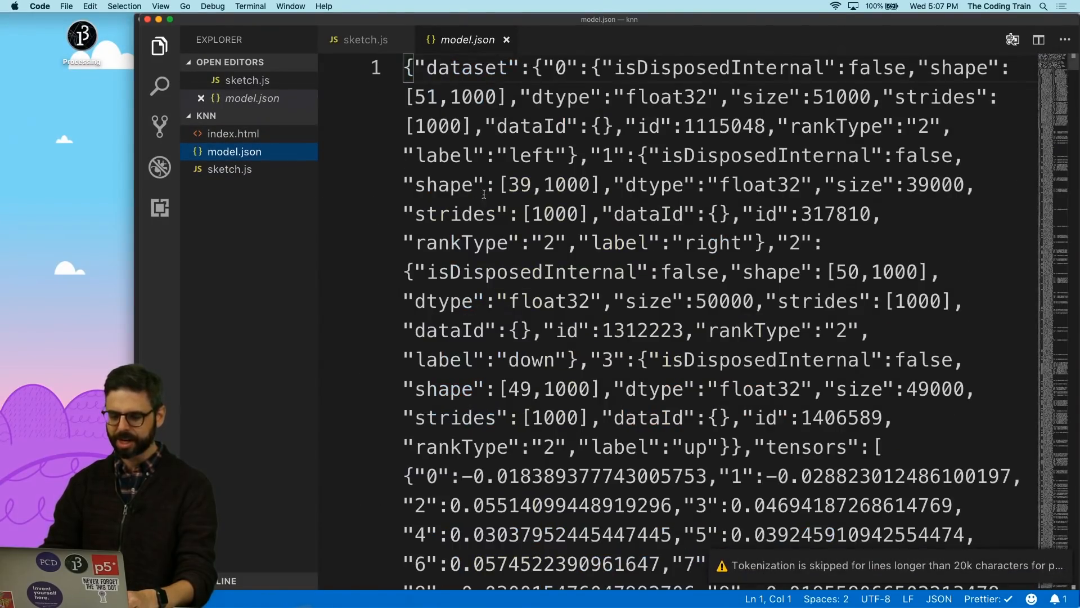
Inspect the new model.json data and close its tab to return to sketch.js.
{"action": "scroll", "scroll_direction": "down", "scroll_amount": 3}
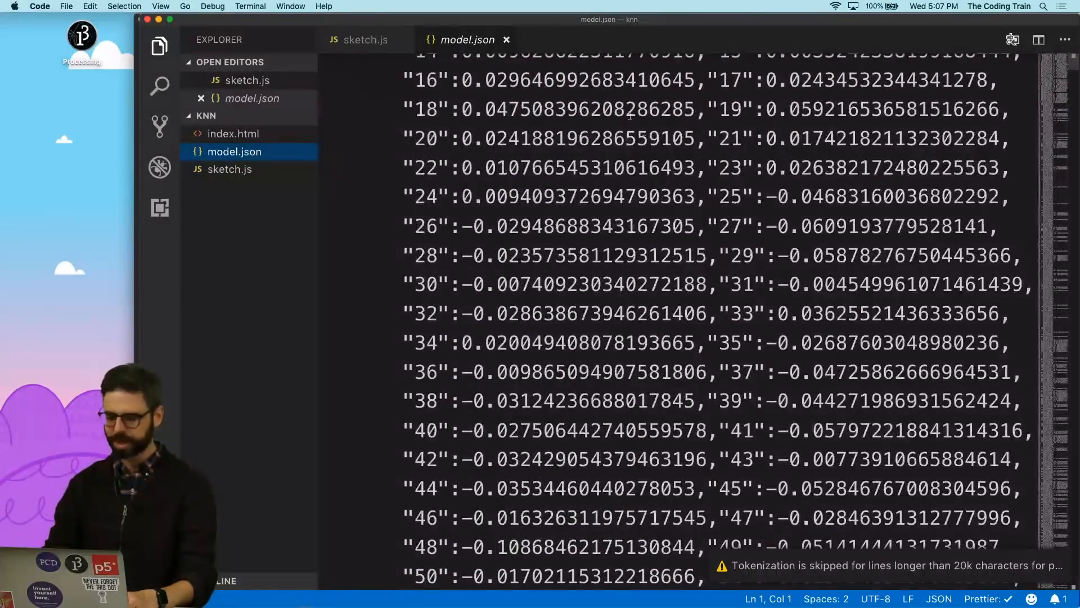
{"action": "left_click", "coordinate": [361, 40]}
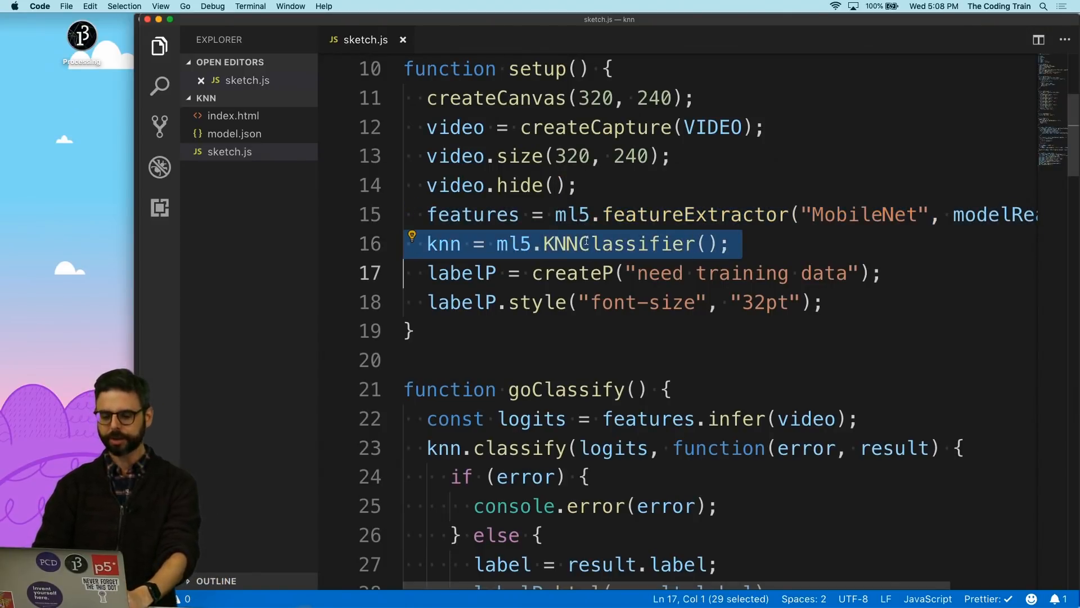
After creating the KNN classifier, load 'model.json' with a callback that calls goClassify().
{"action": "scroll", "scroll_direction": "down", "scroll_amount": 3}
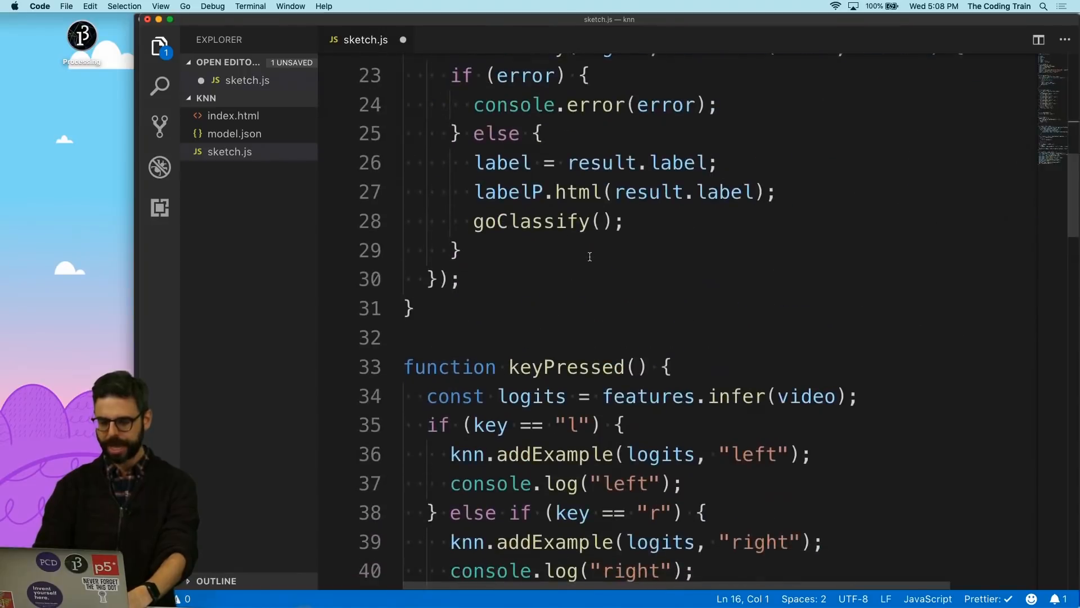
{"action": "scroll", "scroll_direction": "down", "scroll_amount": 3}
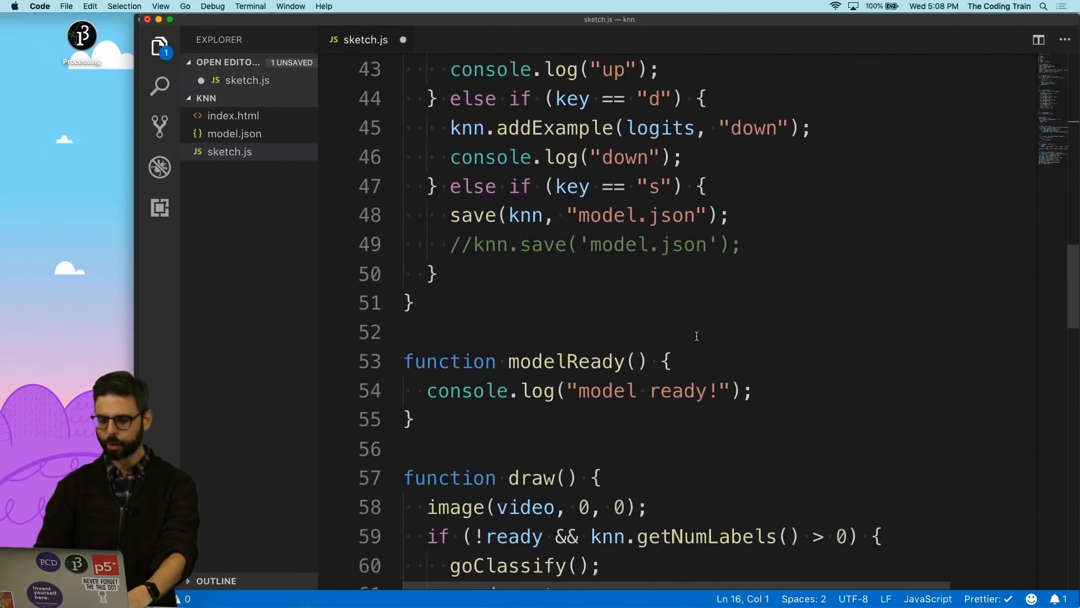
{"action": "type", "text": "knn = ml5.KNNClassifier();"}
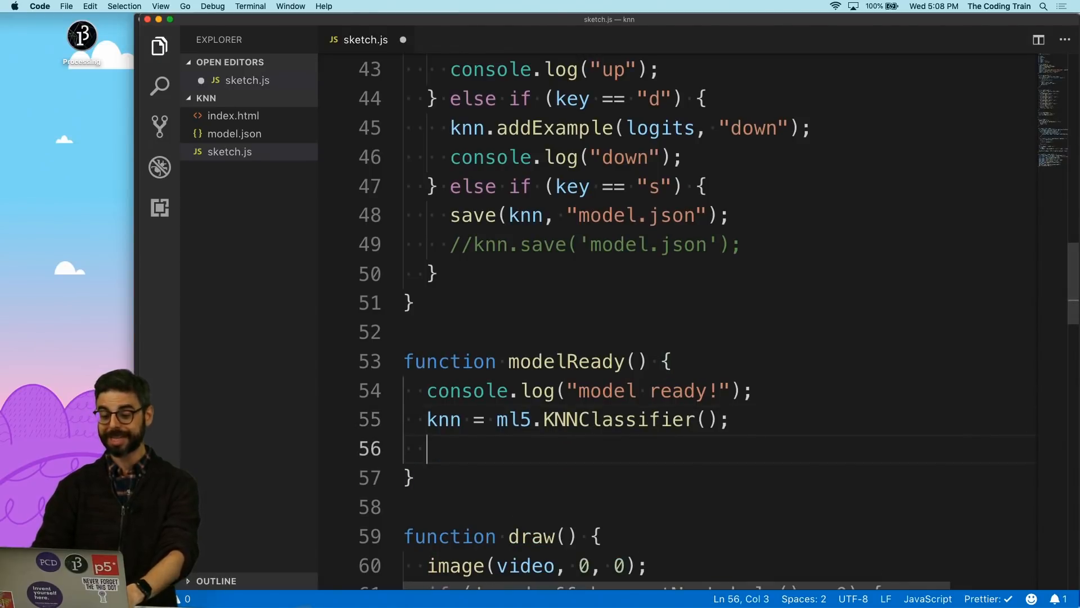
{"action": "type", "text": "knn.load"}
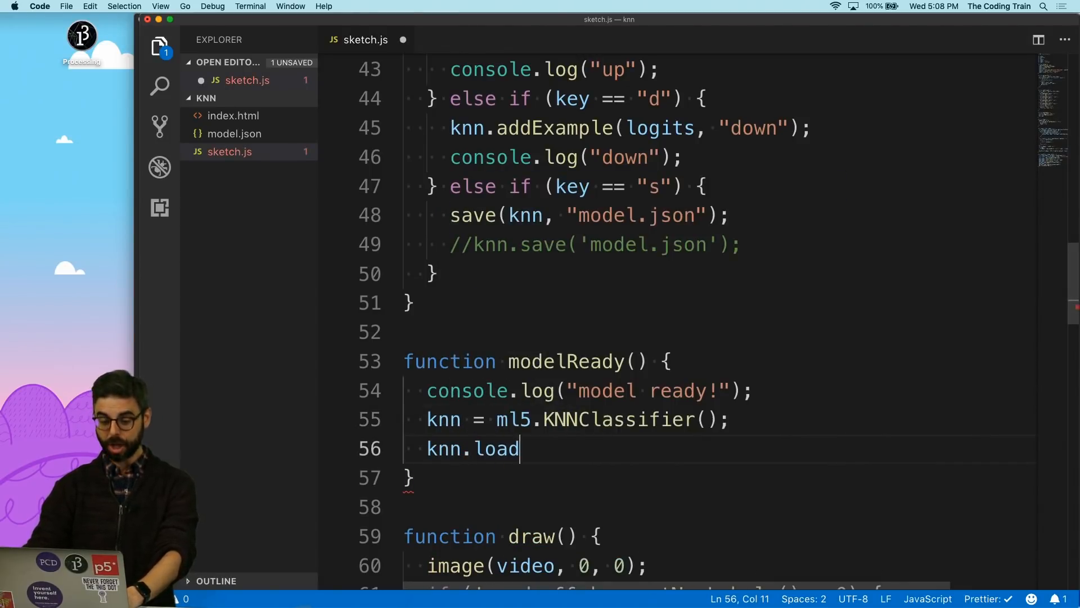
{"action": "type", "text": "('model.json')"}
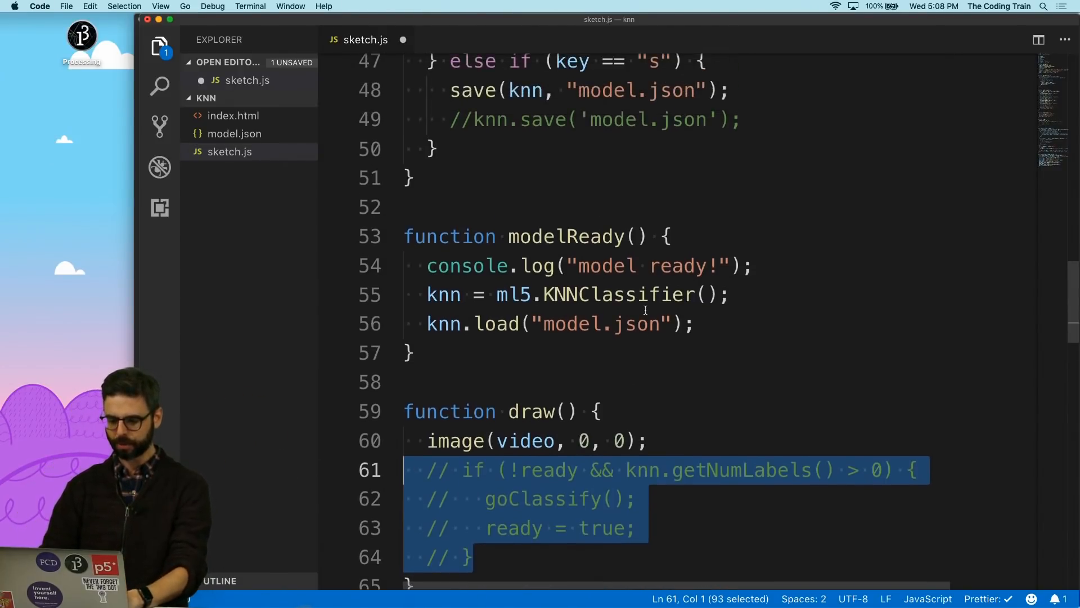
{"action": "type", "text": "g"}
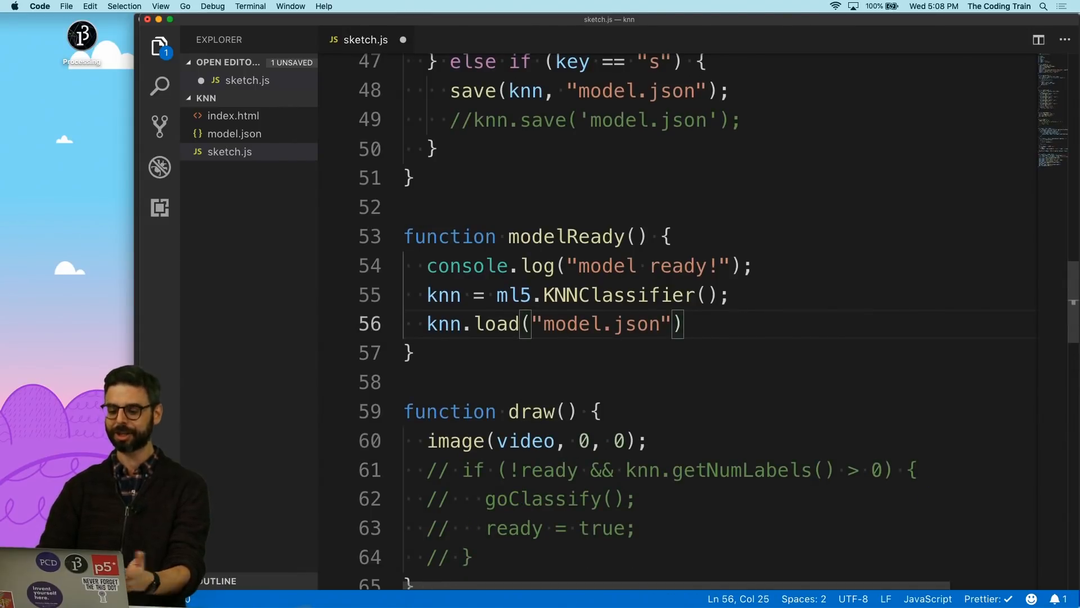
{"action": "type", "text": ", functi"}
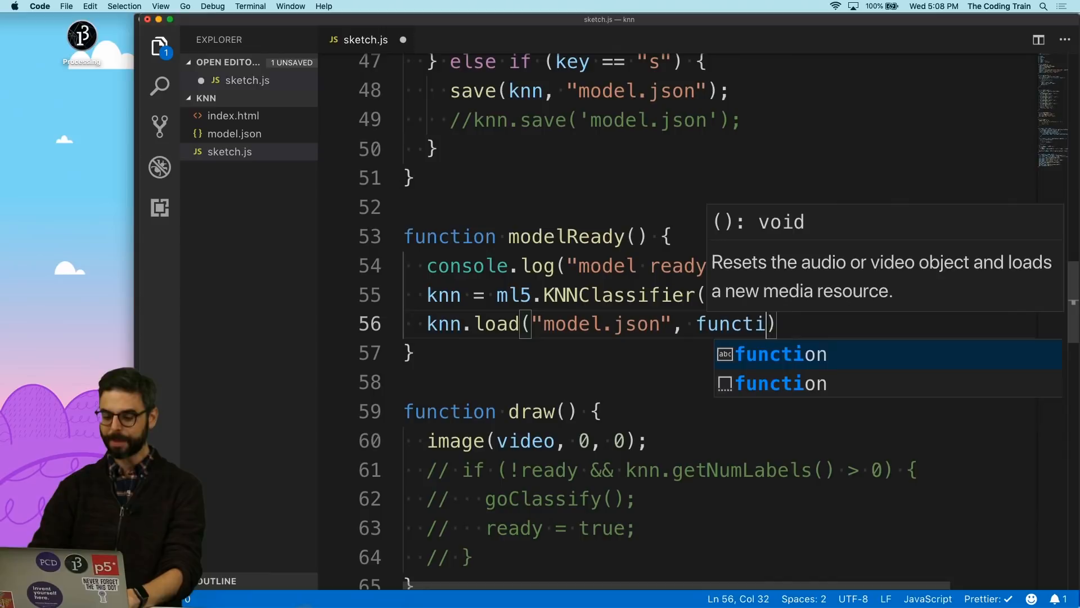
{"action": "key", "text": "Enter"}
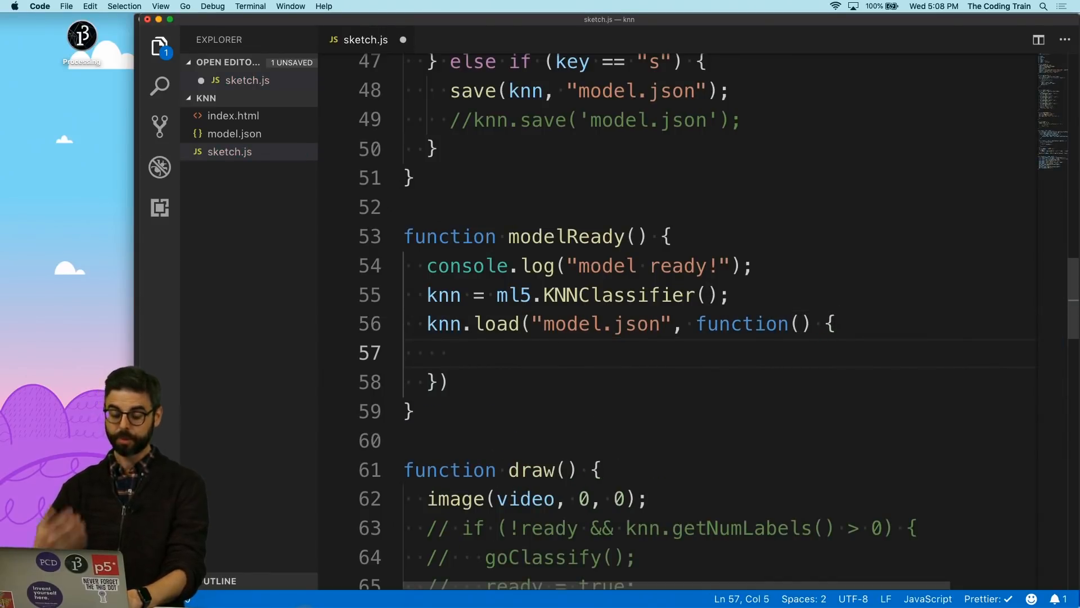
{"action": "type", "text": "goClassifi"}
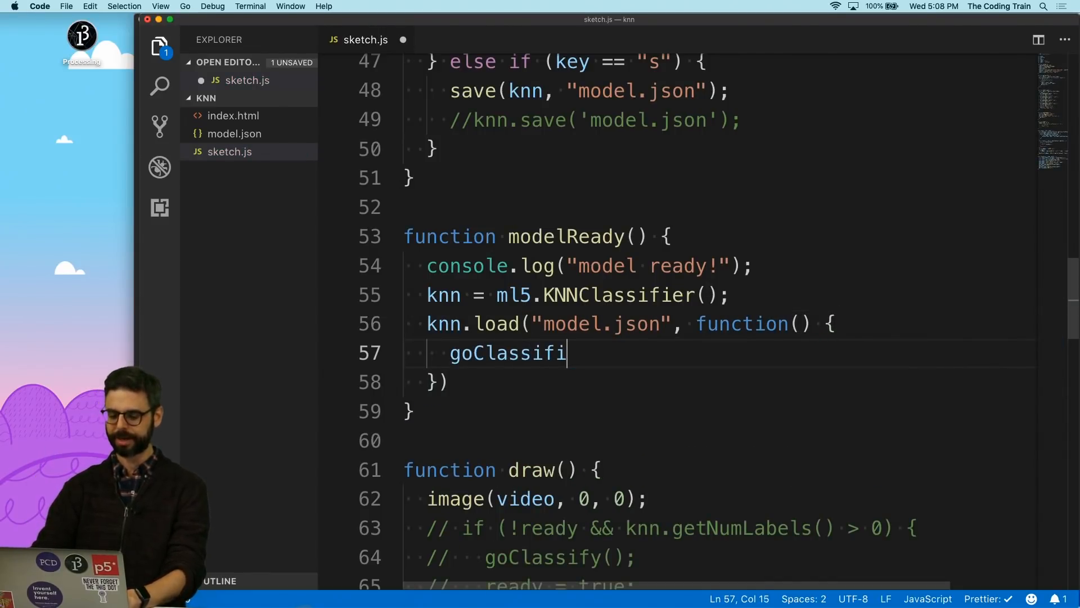
{"action": "type", "text": "fy();"}
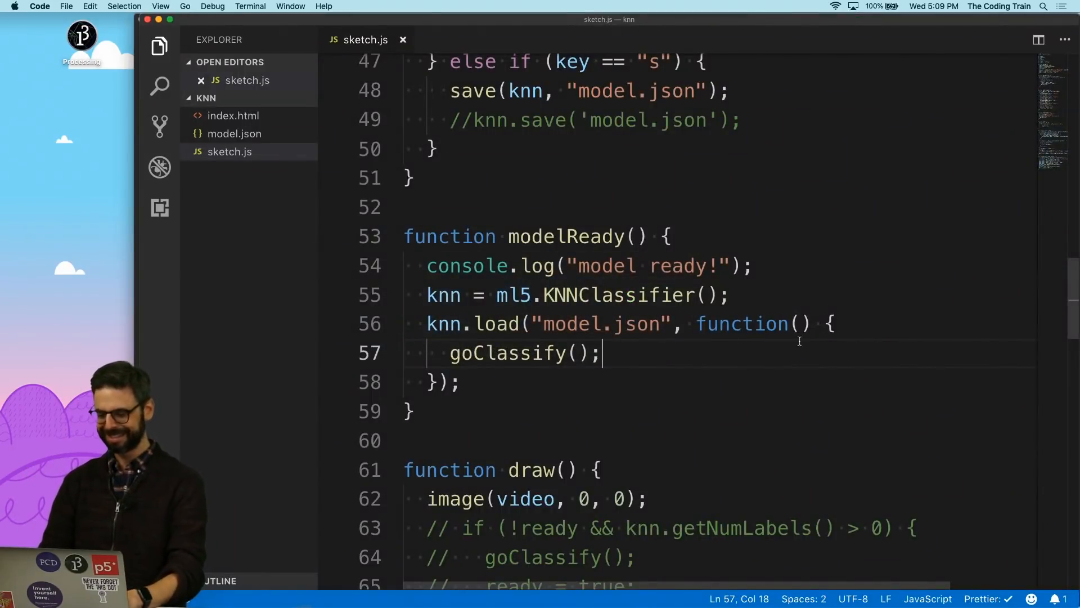
Log 'MobileNet loaded!' in modelReady and 'KNN Data Loaded' in the load callback.
{"action": "type", "text": "console.log("}
{"action": "left_click", "coordinate": [720, 266]}
{"action": "type", "text": "M"}
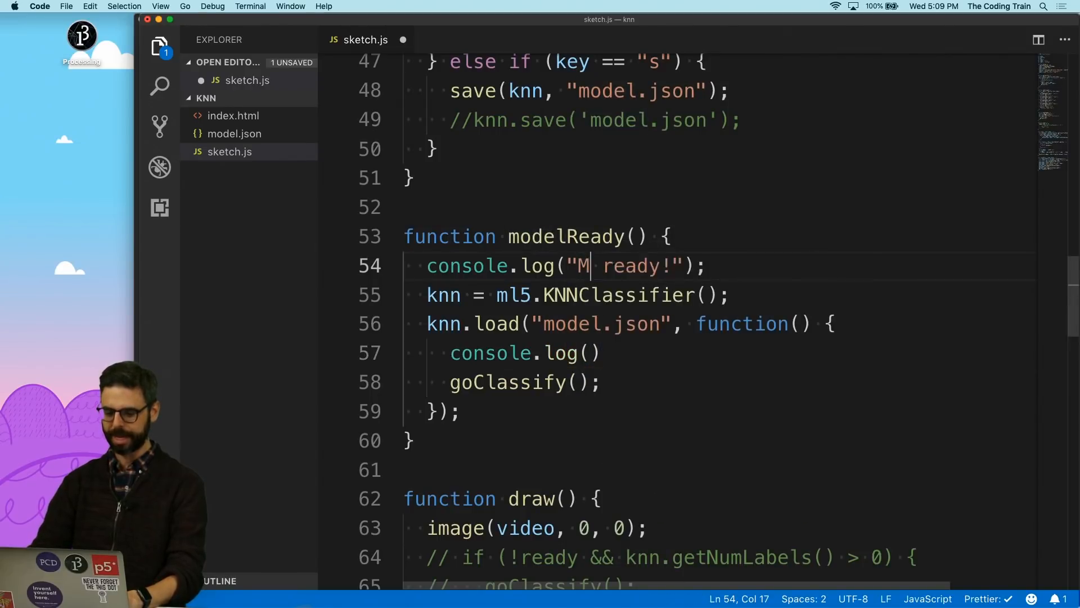
{"action": "type", "text": "obileNet"}
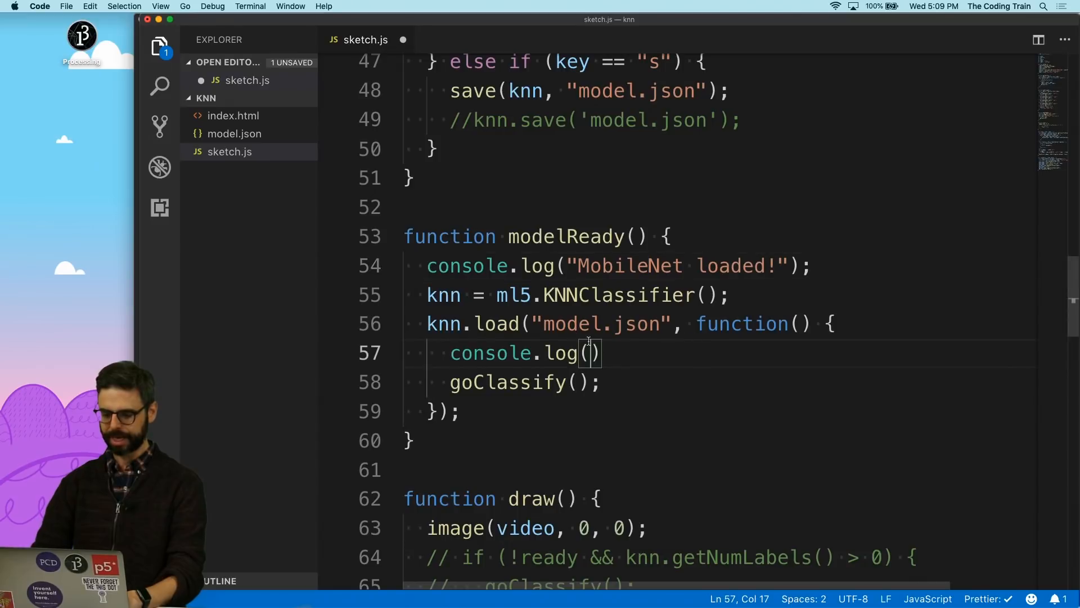
{"action": "type", "text": "'KNN Data L"}
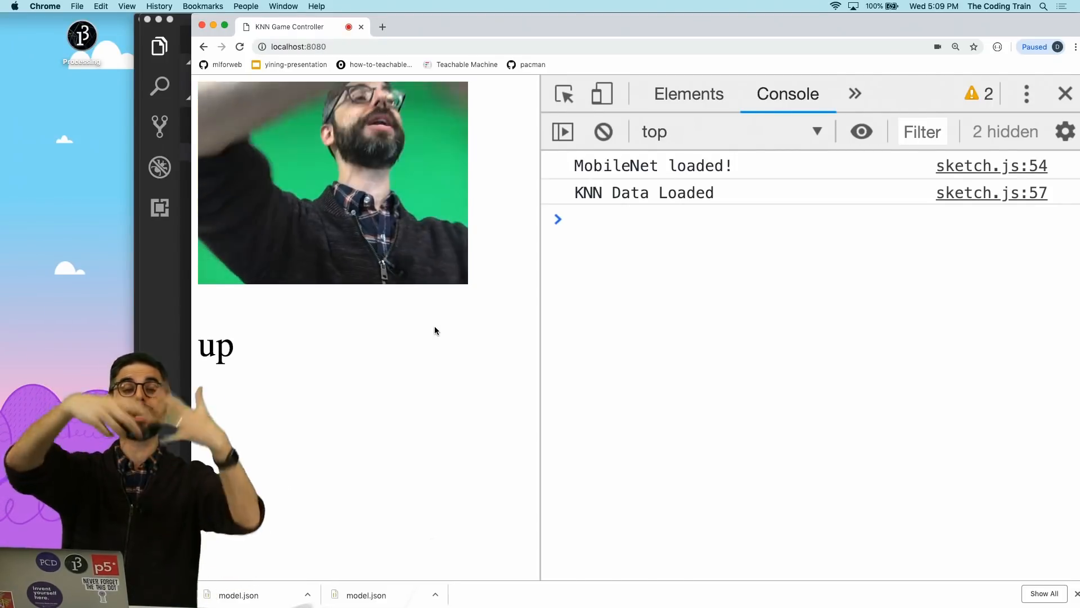
Return to the code editor after checking the console messages in Chrome.
{"action": "key", "text": "cmd+tab"}
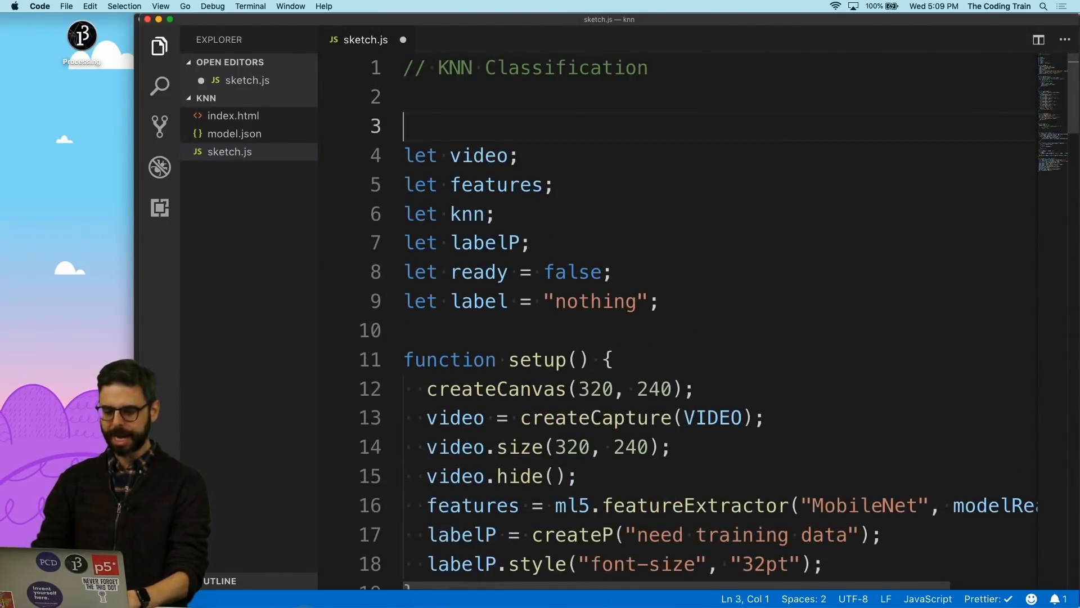
Declare let x, y and set x = width/2 and y = height/2 in setup().
{"action": "type", "text": "l"}
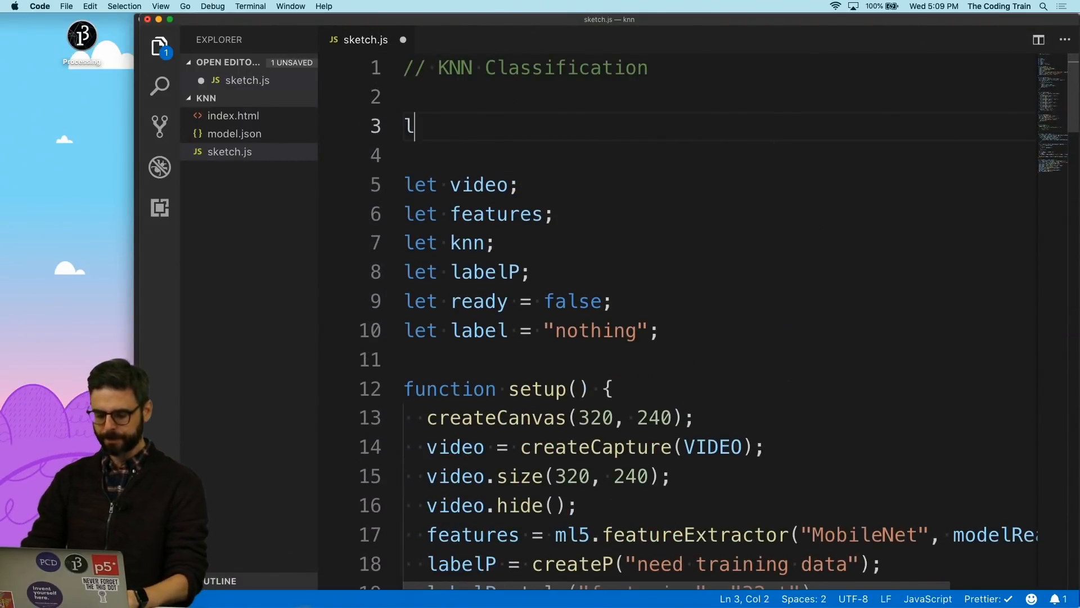
{"action": "type", "text": "et x,y"}
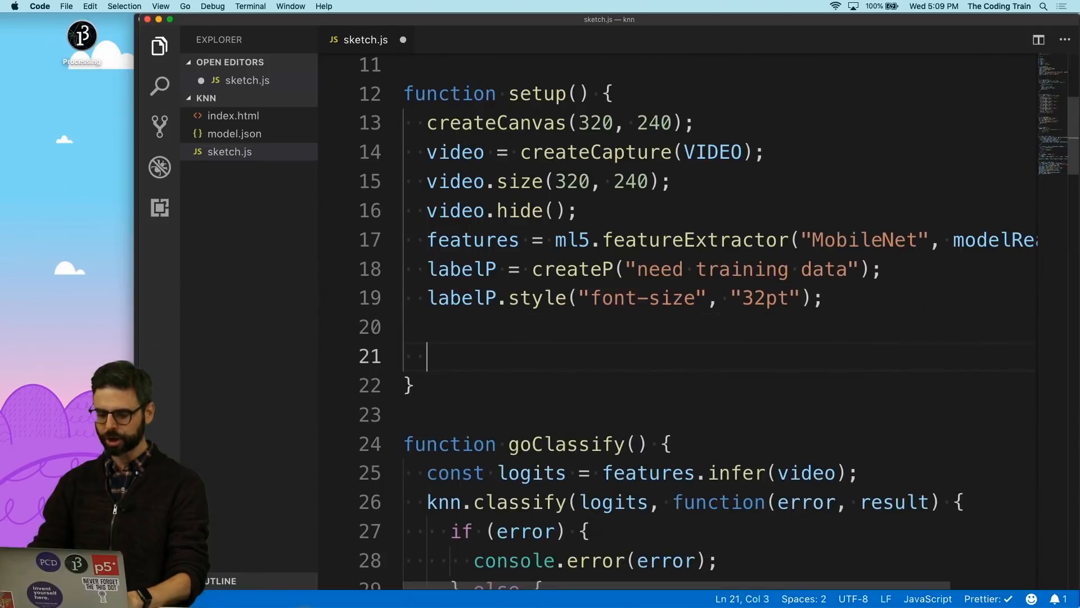
{"action": "type", "text": "x = width/2;"}
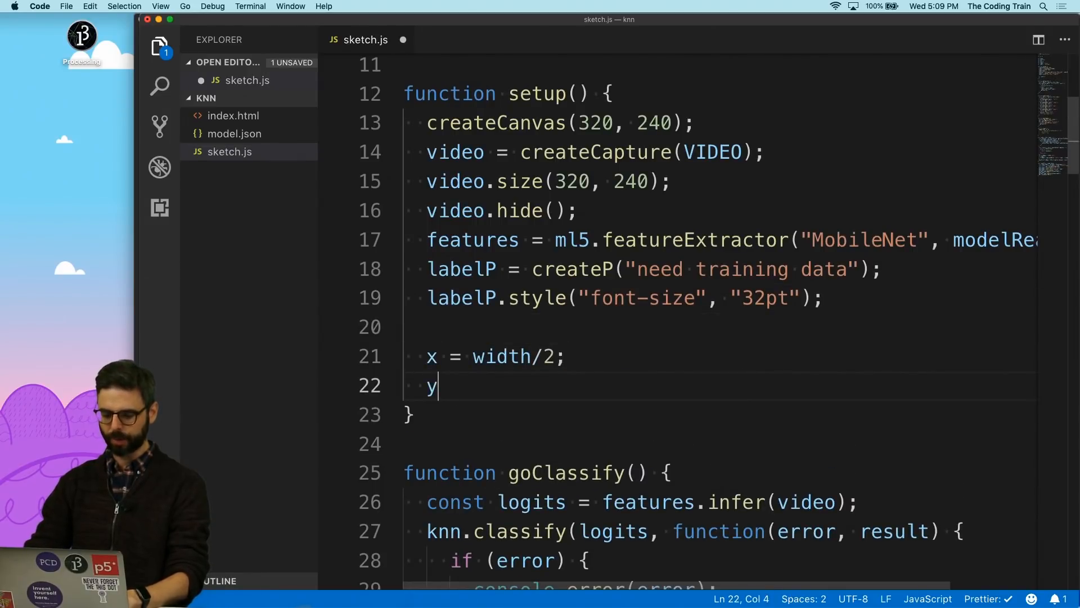
{"action": "type", "text": "= height / 2;"}
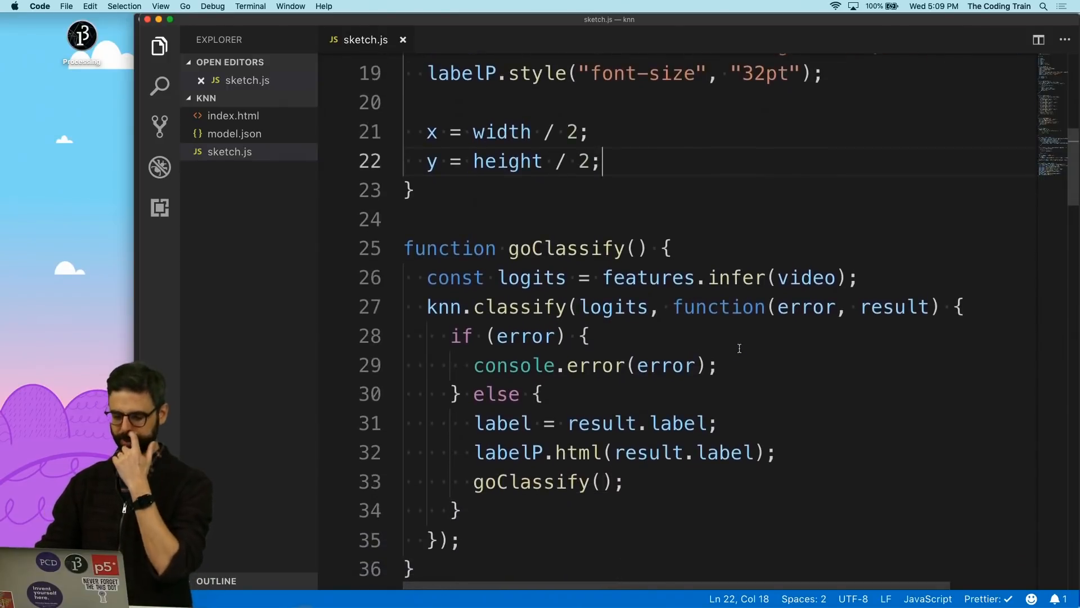
Delete the commented-out classify-once block from draw().
{"action": "scroll", "scroll_direction": "down", "scroll_amount": 3}
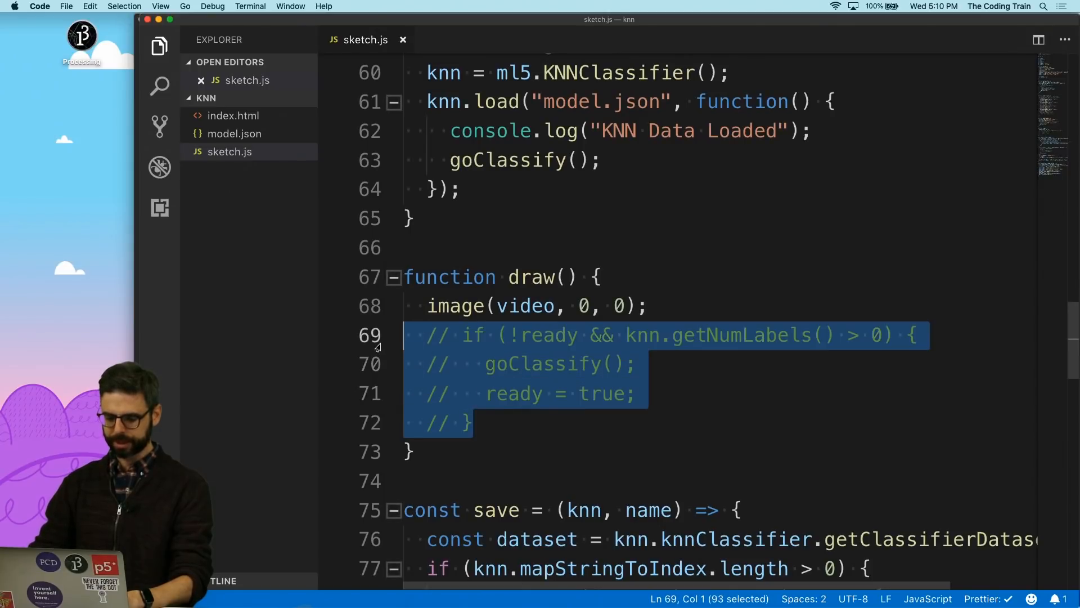
{"action": "key", "text": "Backspace"}
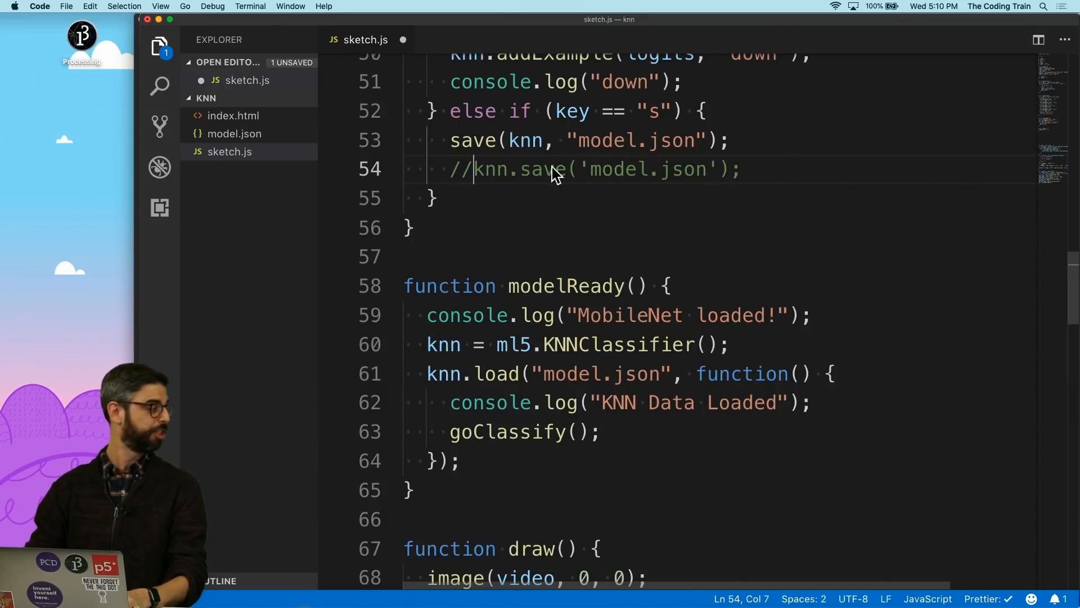
{"action": "mouse_move", "coordinate": [590, 242]}
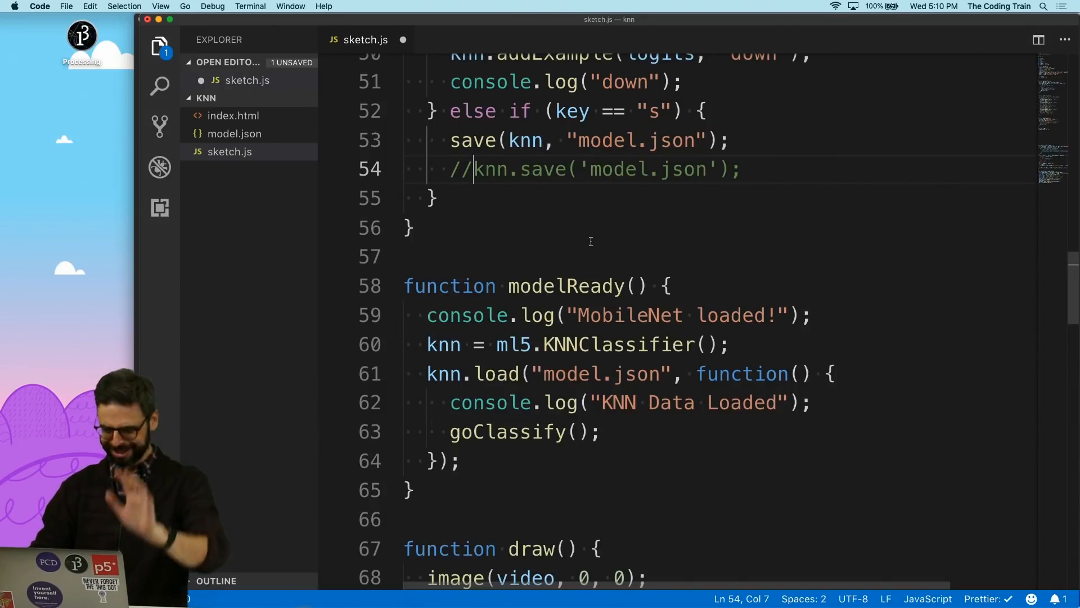
In draw(), add background(0), ellipse(x, y, 36) and fill(255).
{"action": "type", "text": "backg"}
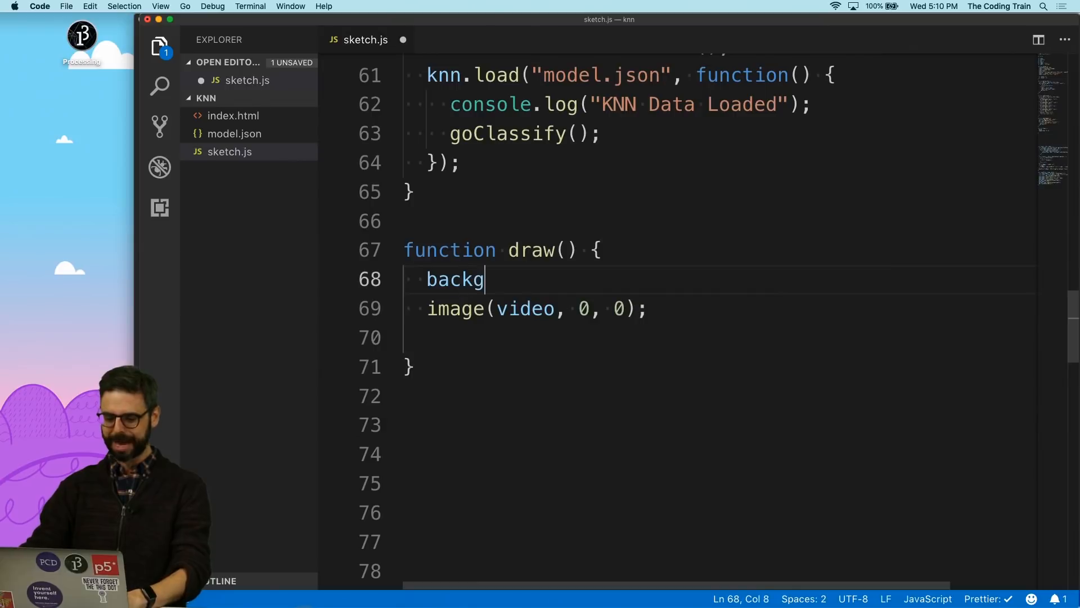
{"action": "type", "text": "round(0);"}
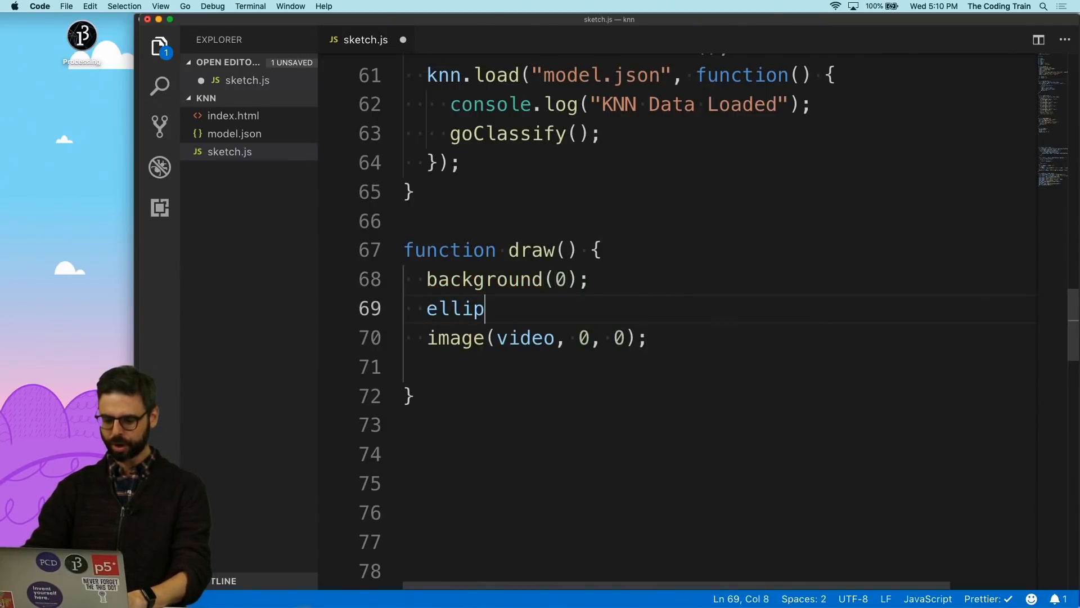
{"action": "type", "text": "se(width/2, height/2"}
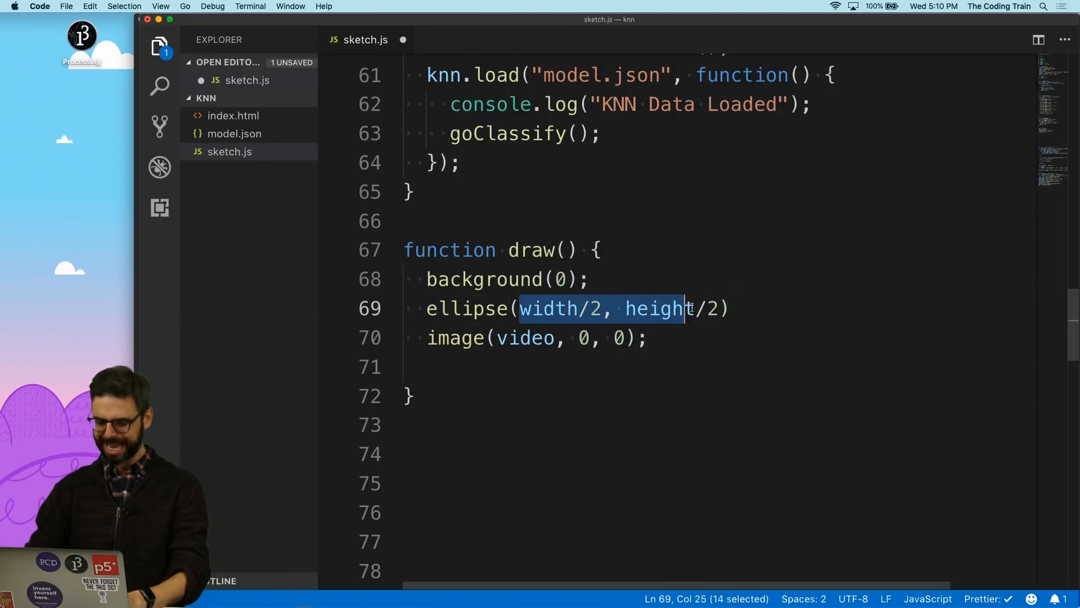
{"action": "type", "text": "x, y,"}
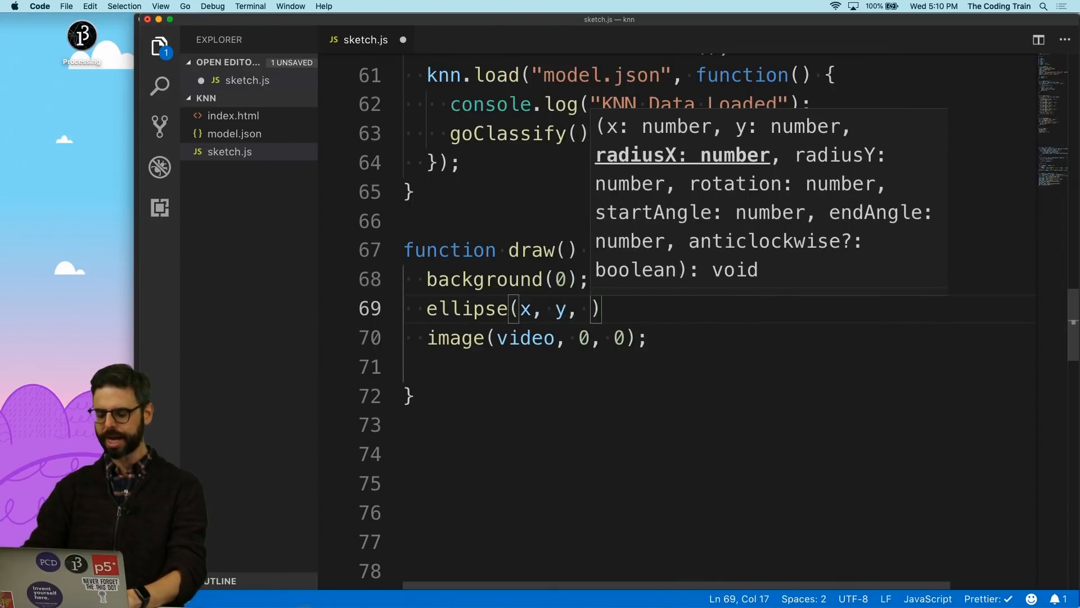
{"action": "type", "text": "36"}
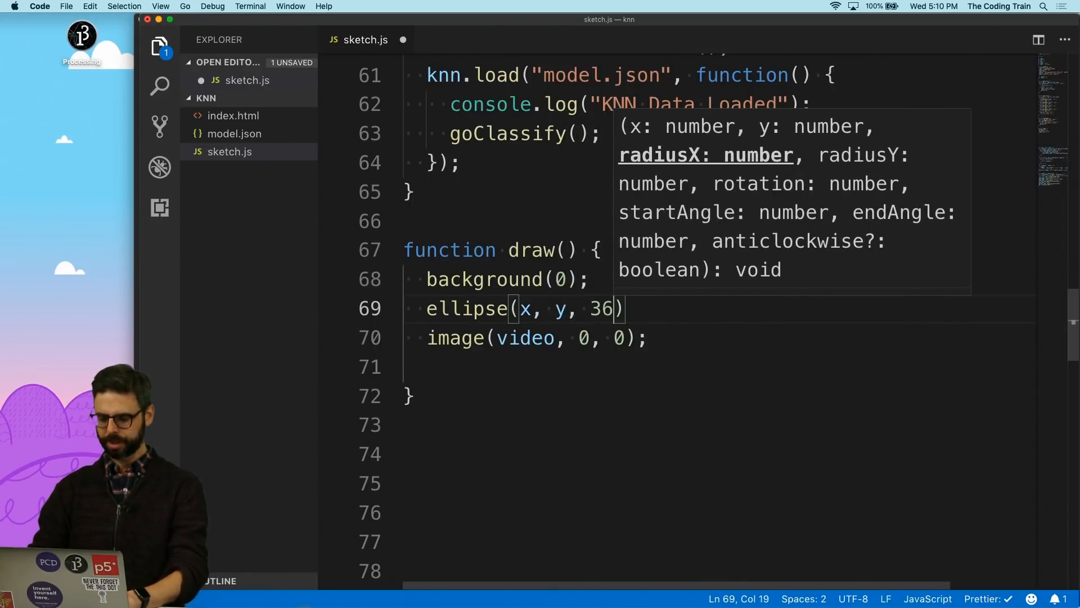
{"action": "type", "text": "fill(255);"}
{"action": "type", "text": "let"}
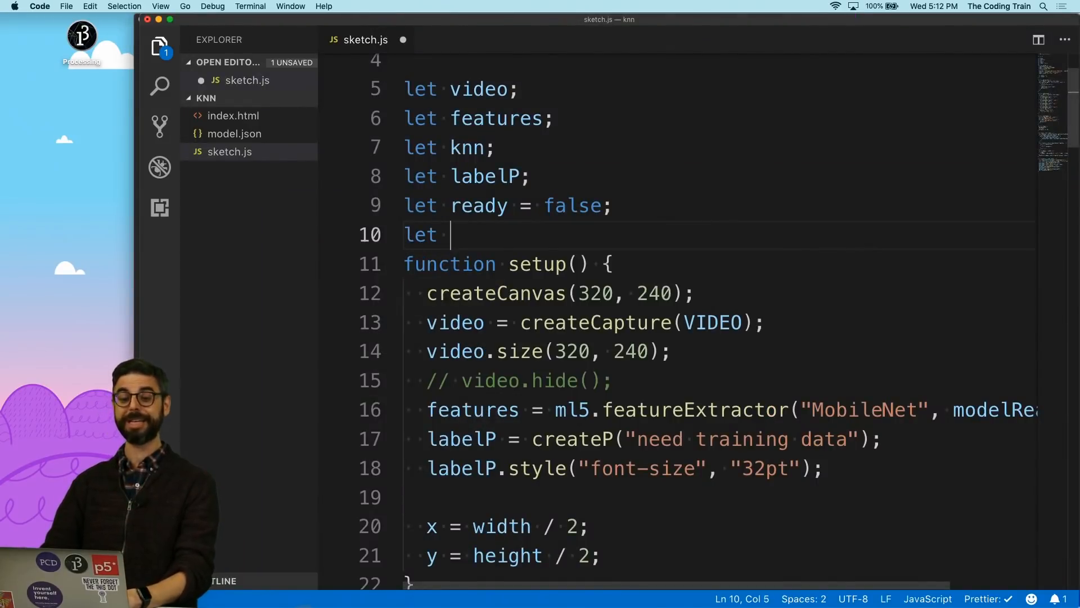
Declare let label = '' and assign label = result.label from the classification result.
{"action": "type", "text": "label ="}
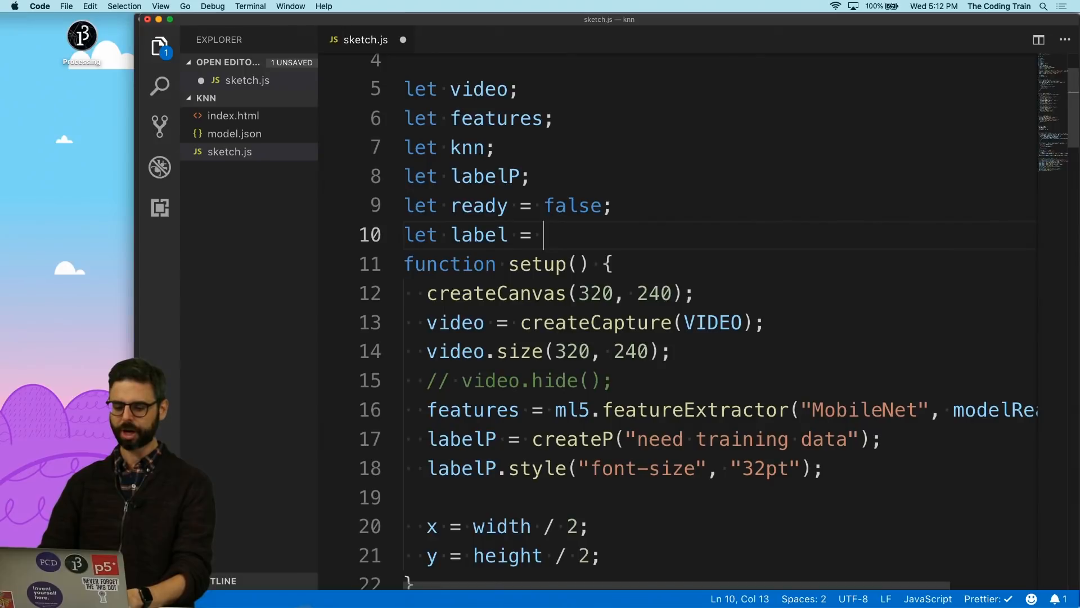
{"action": "type", "text": "'';"}
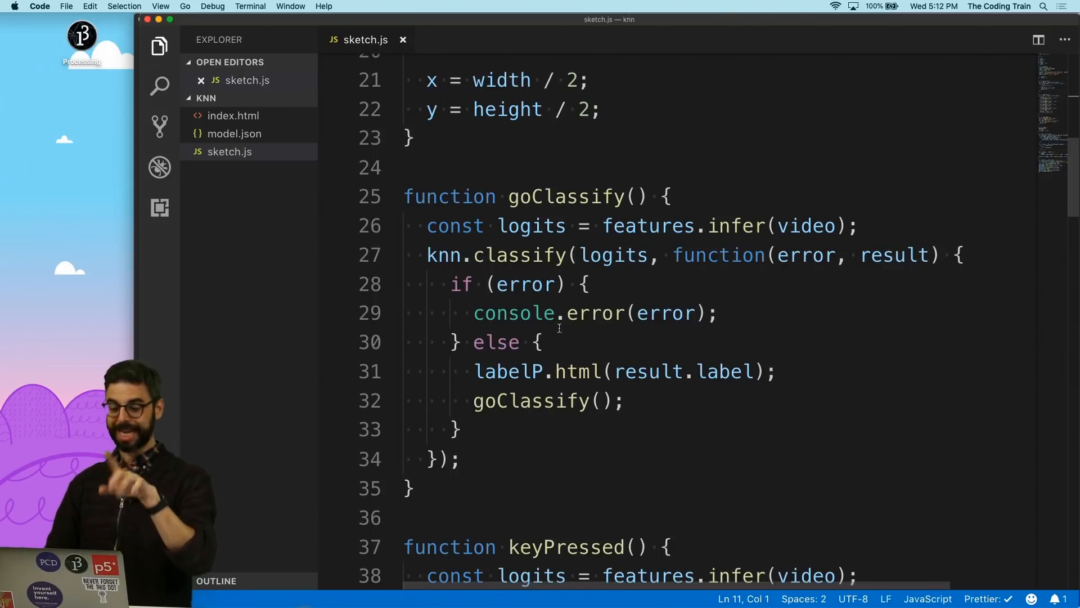
{"action": "type", "text": "label ="}
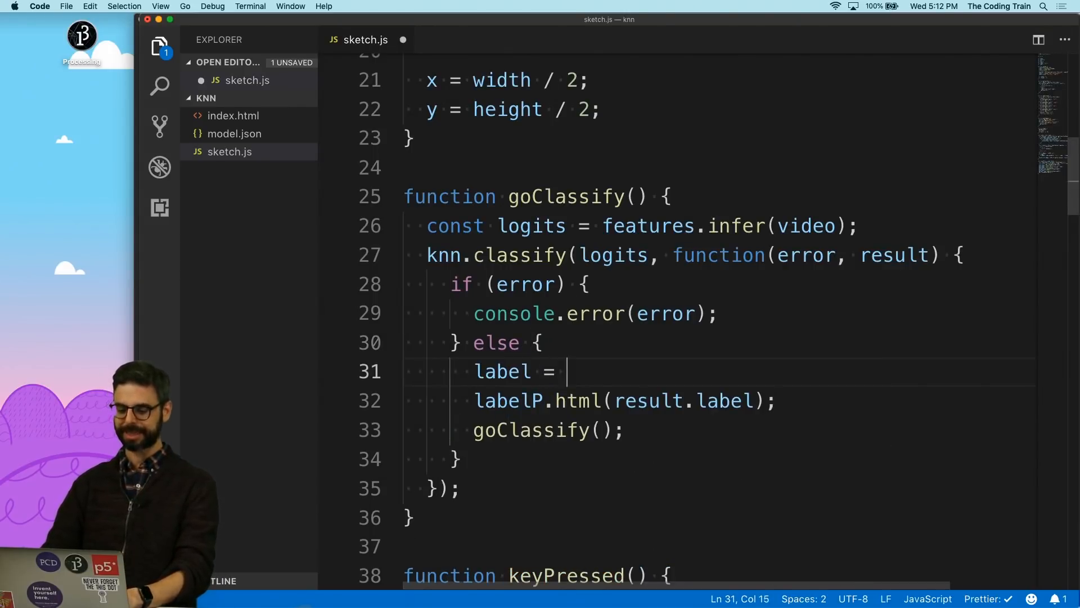
{"action": "type", "text": "result.label;"}
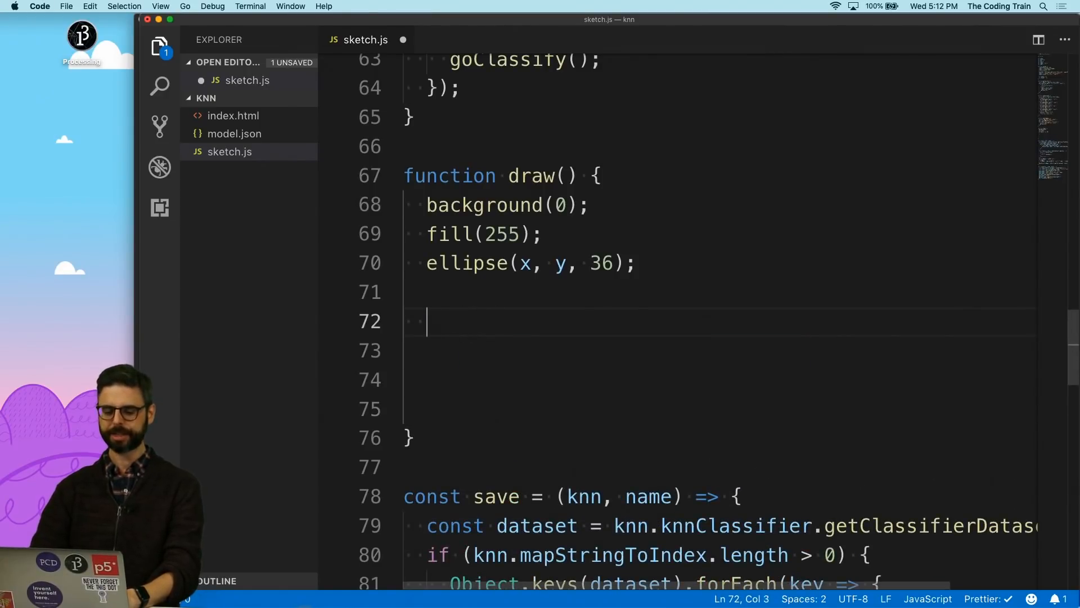
Add draw() branches: label "up" decrements y, "down" increments y; save the sketch.
{"action": "type", "text": "if (label == \"\")"}
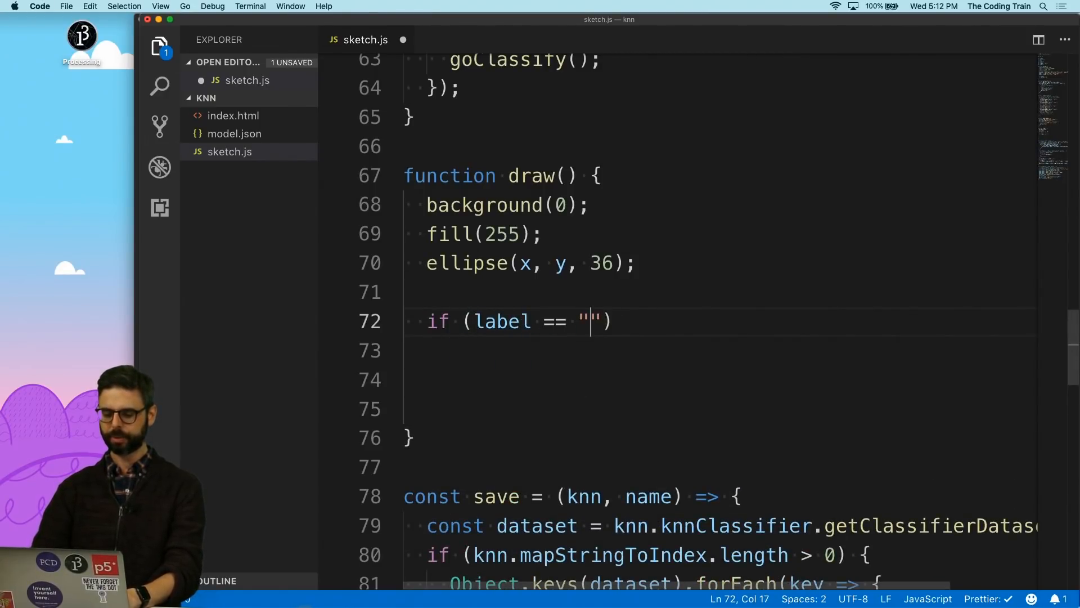
{"action": "type", "text": "up) {"}
{"action": "left_click", "coordinate": [719, 380]}
{"action": "type", "text": "} else if (label == \"down\") {}"}
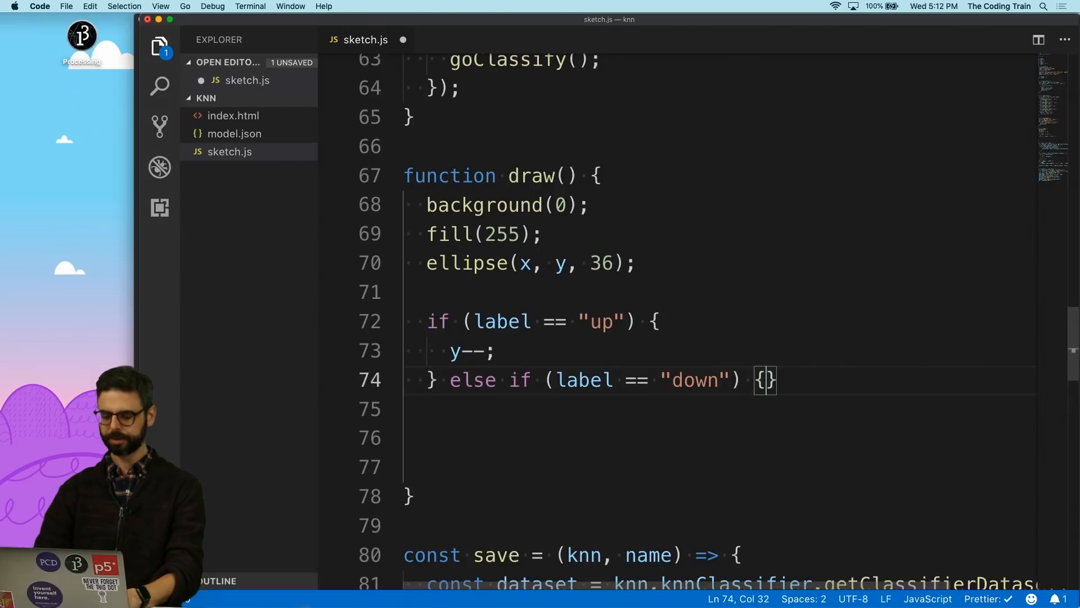
{"action": "type", "text": "y++;"}
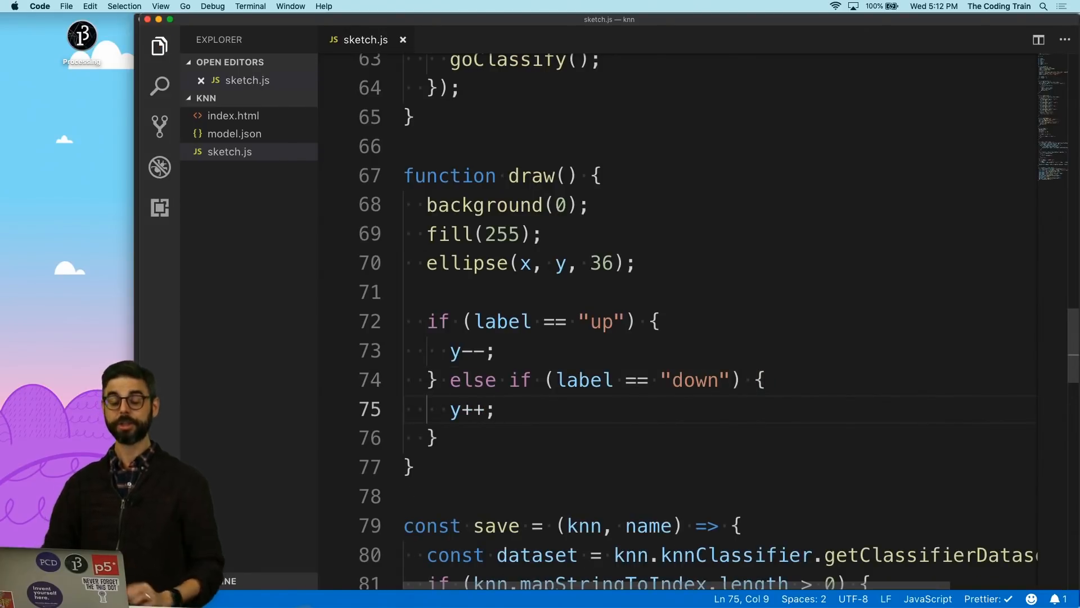
{"action": "key", "text": "cmd+tab"}
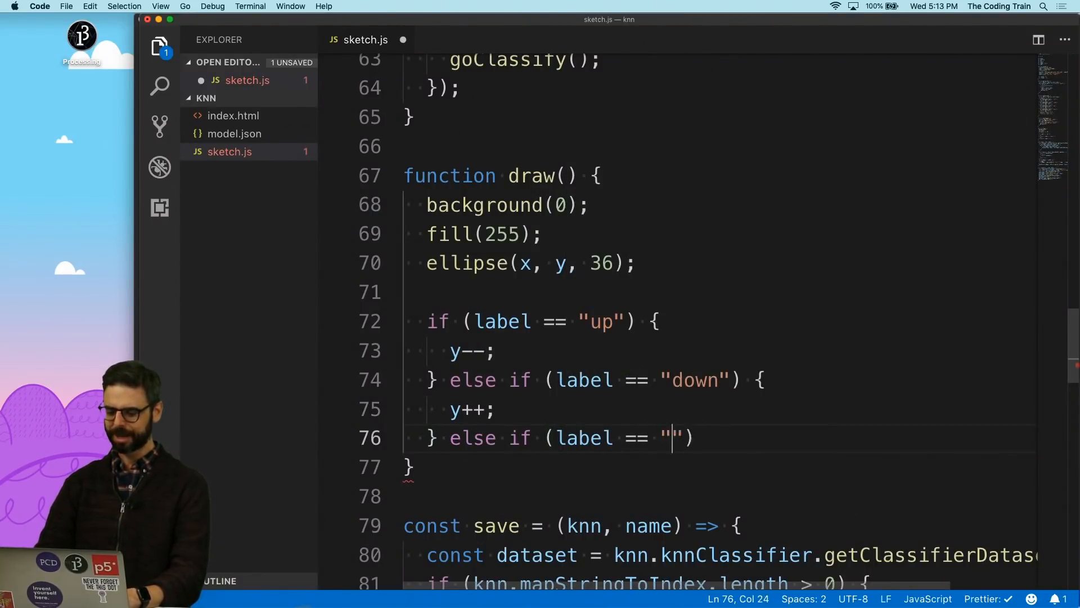
Add left (x--) and right (x++) branches, then constrain x to width and y to height; save.
{"action": "type", "text": "left"}
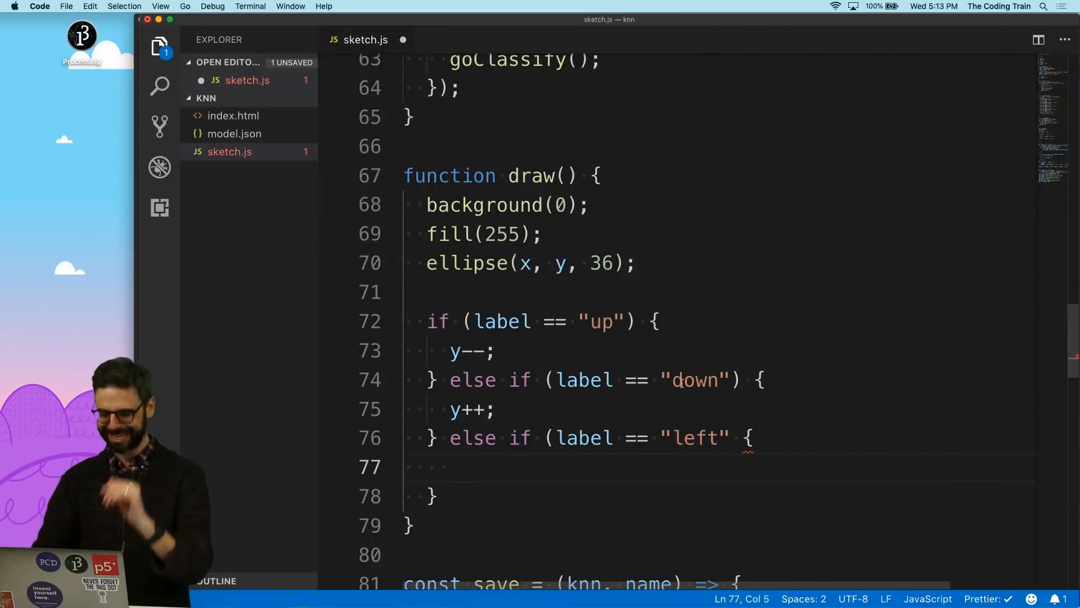
{"action": "type", "text": "x--;"}
{"action": "left_click", "coordinate": [719, 438]}
{"action": "type", "text": ")"}
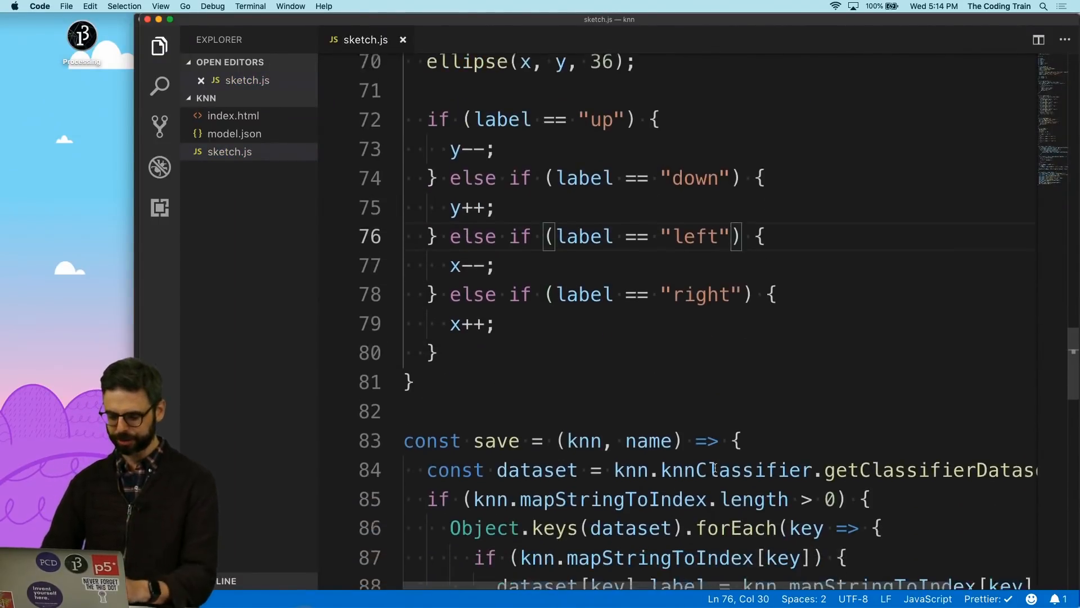
{"action": "type", "text": "x = c"}
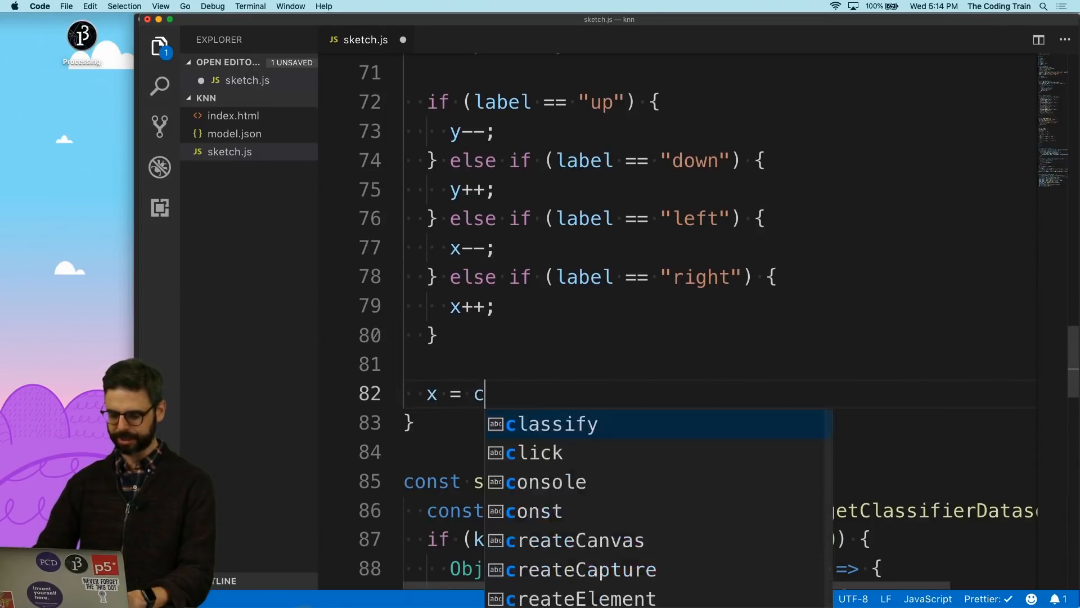
{"action": "type", "text": "onstrain(x,wid"}
{"action": "type", "text": "y ="}
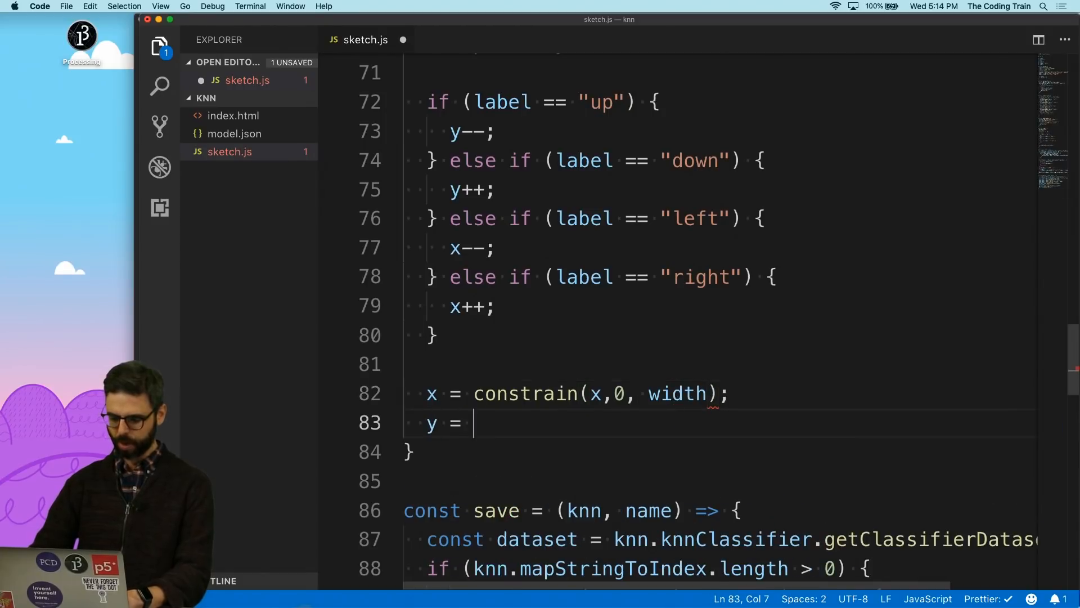
{"action": "type", "text": "constrain(y, 0)"}
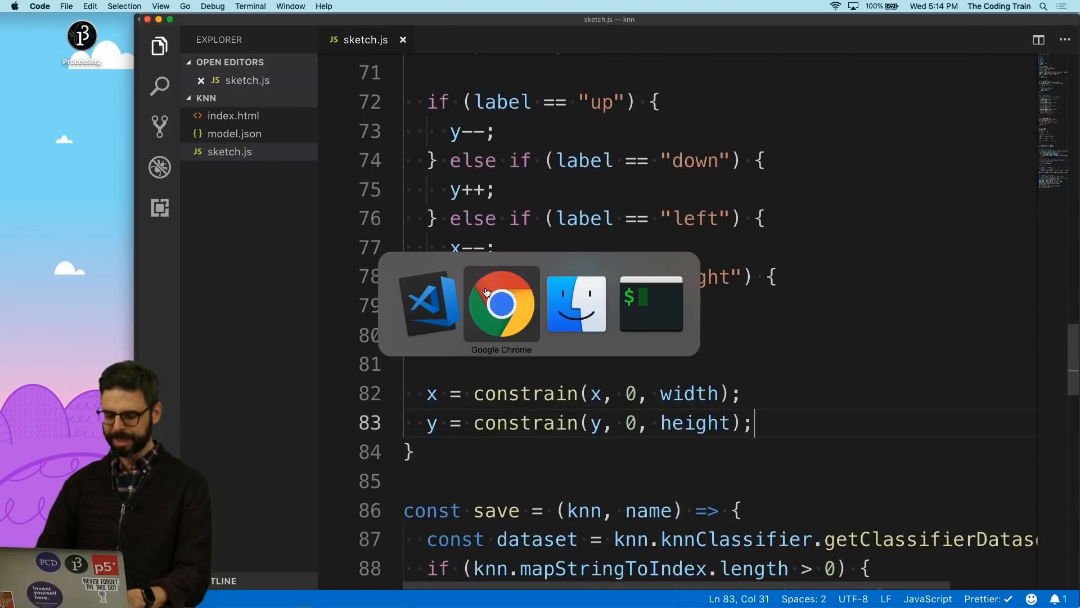
Test the sketch in Chrome, watching head direction push the ball to the edge, then return to the editor.
{"action": "left_click", "coordinate": [501, 303]}
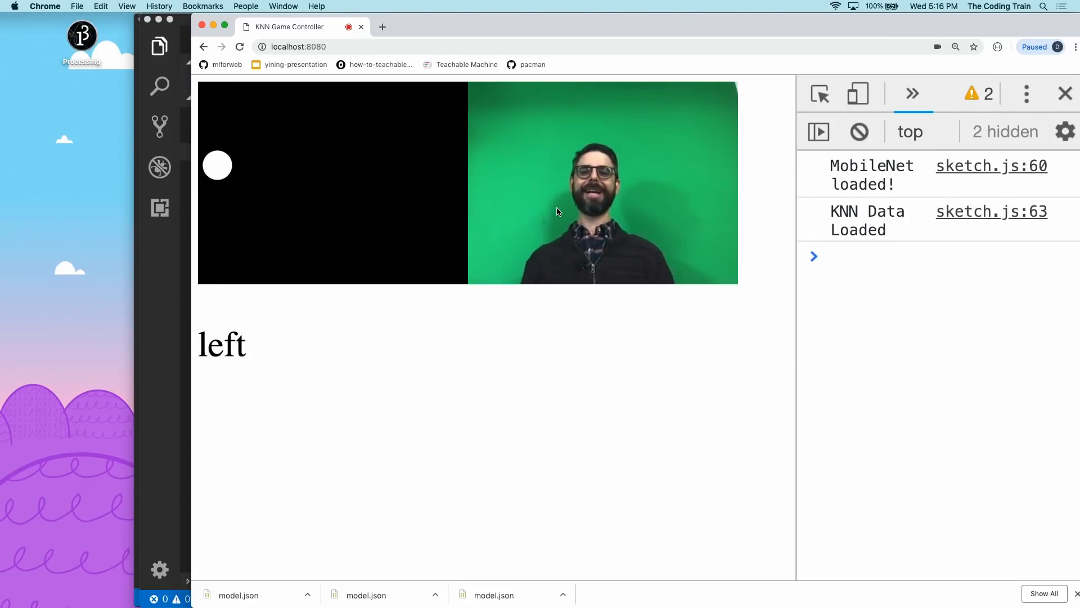
{"action": "key", "text": "cmd+tab"}
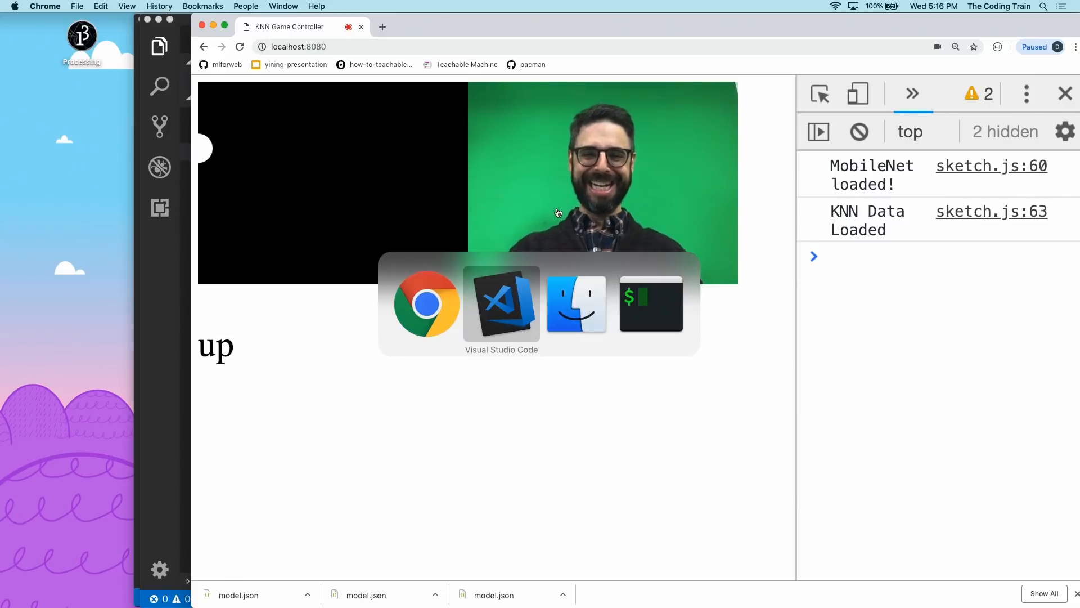
{"action": "left_click", "coordinate": [501, 304]}
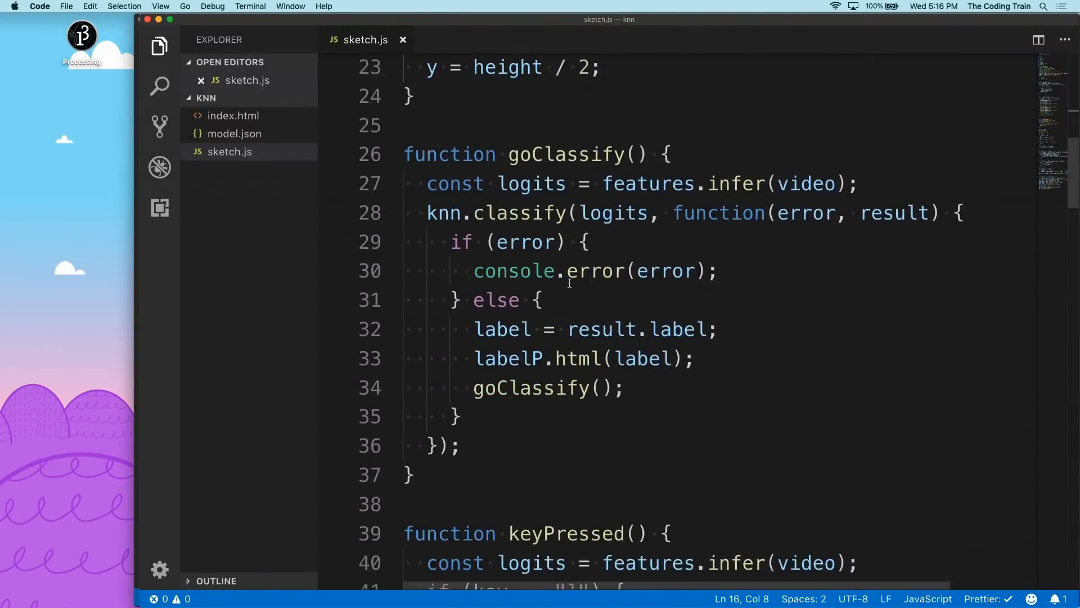
Scroll to keyPressed() and begin an empty else-if branch for the space key.
{"action": "scroll", "scroll_direction": "up", "scroll_amount": 3}
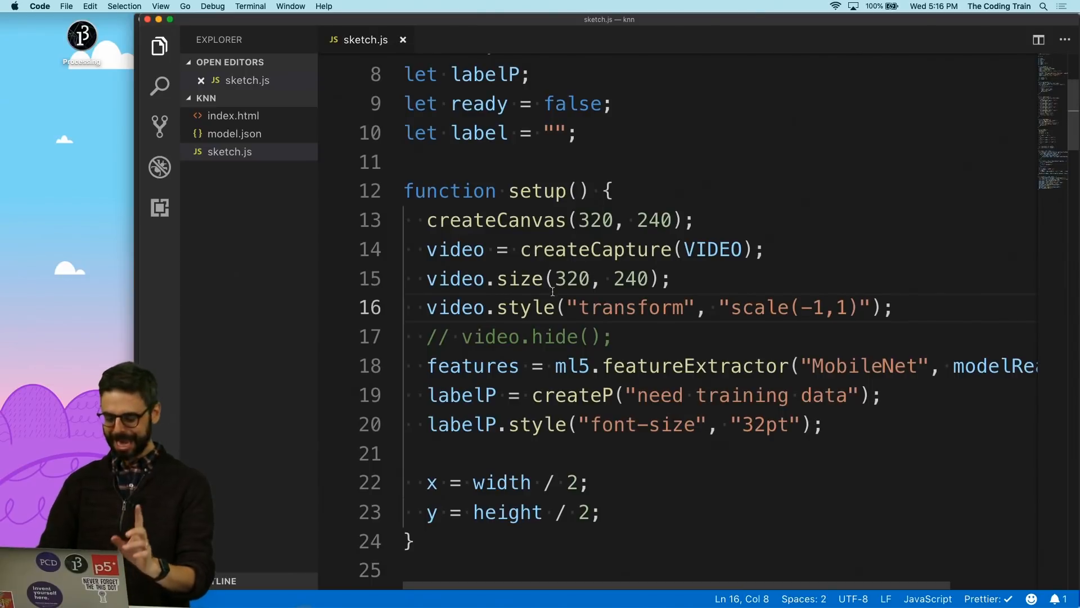
{"action": "scroll", "scroll_direction": "down", "scroll_amount": 3}
{"action": "type", "text": "} else if (key == ' ') {"}
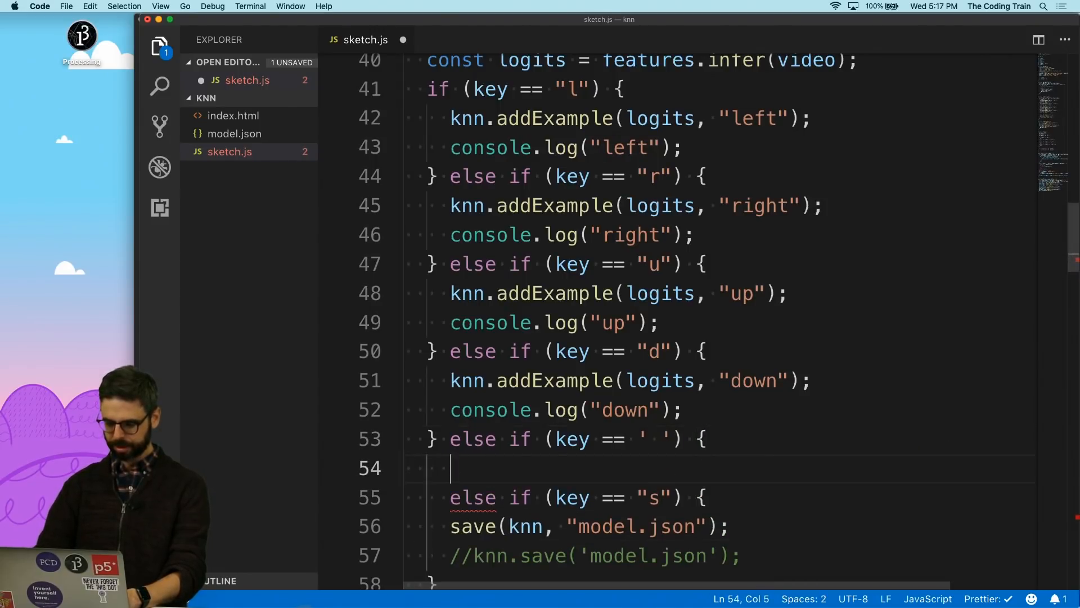
Make the space branch call knn.addExample(logits, "stay"), fix braces and save.
{"action": "type", "text": "}"}
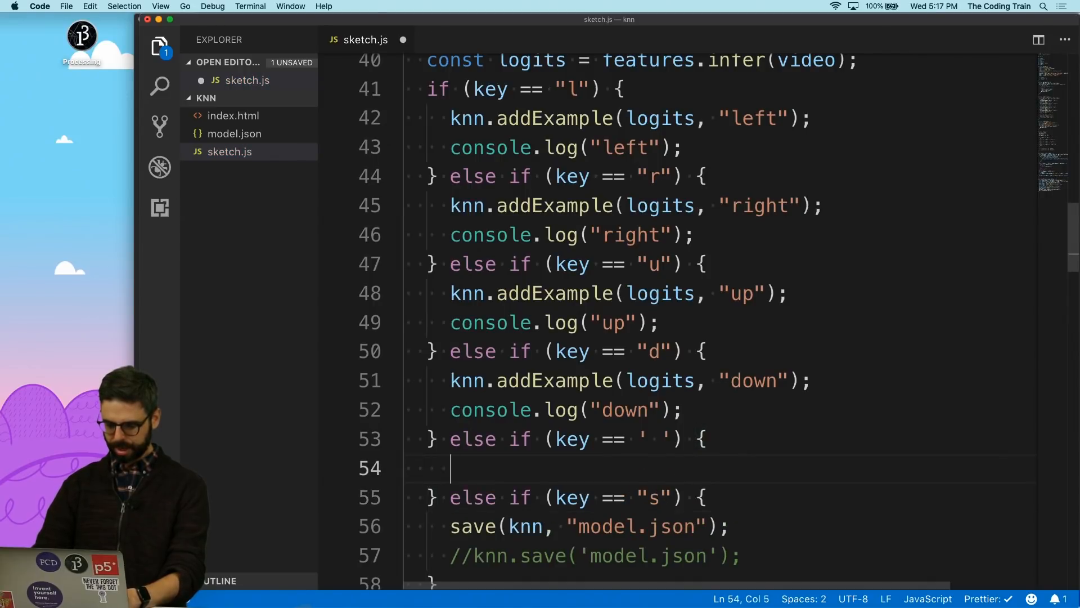
{"action": "type", "text": "knn.addExample(logits,"}
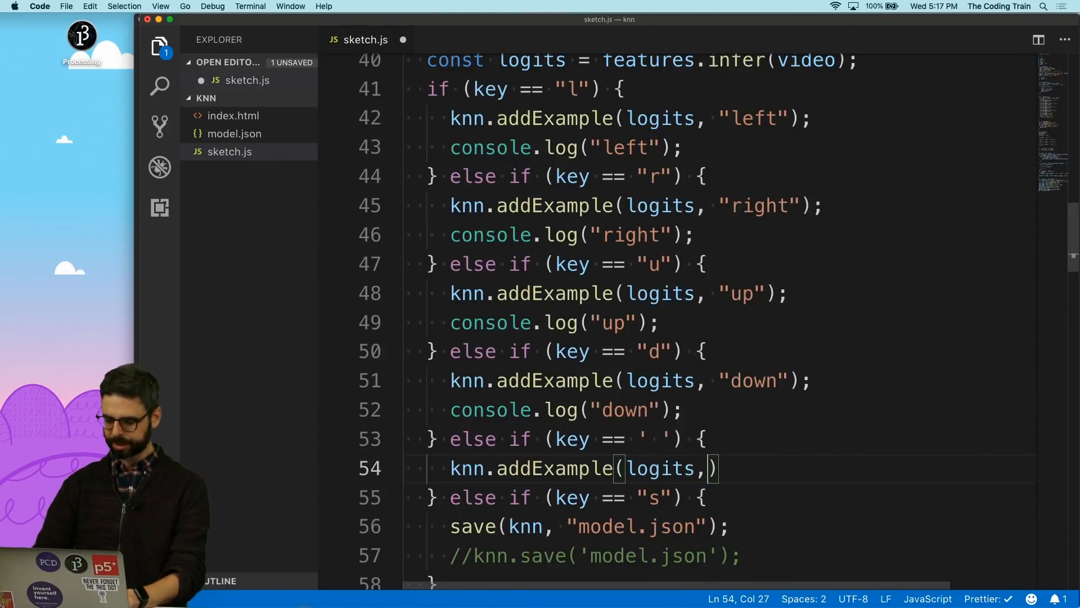
{"action": "type", "text": "\"\""}
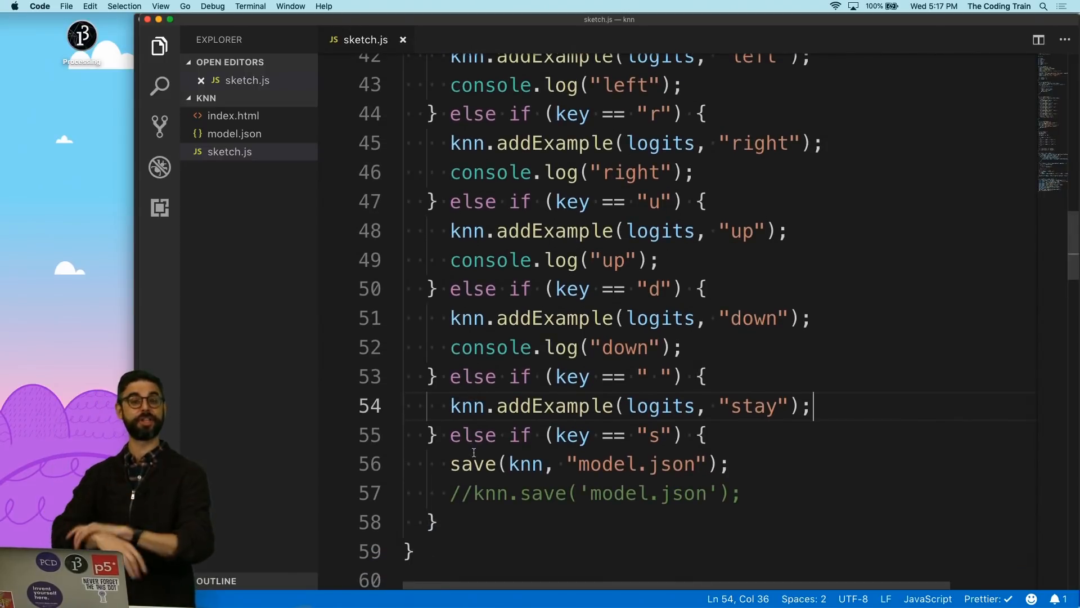
{"action": "scroll", "scroll_direction": "down", "scroll_amount": 3}
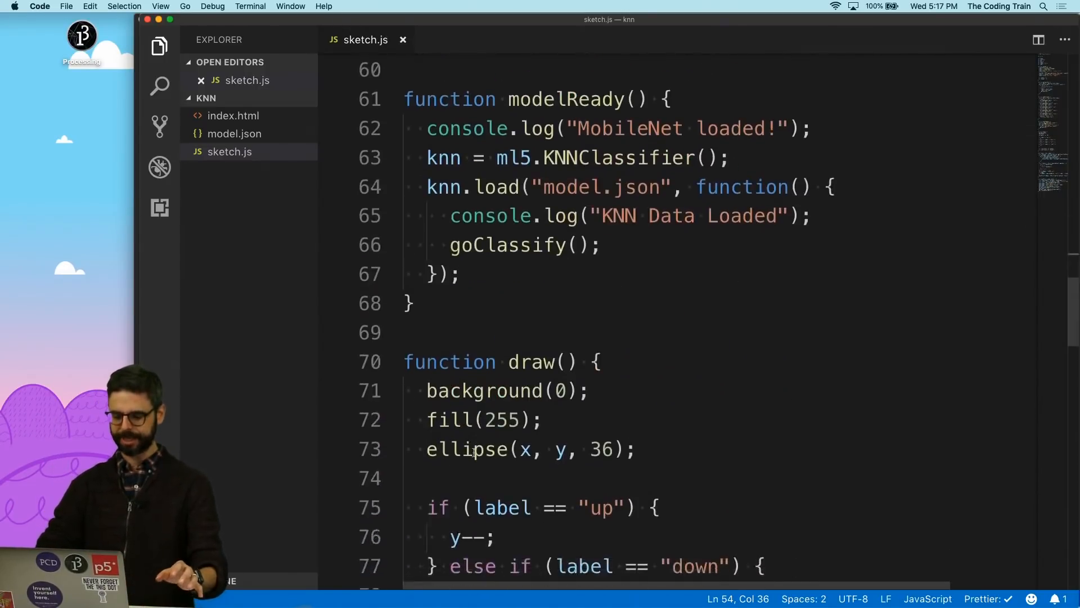